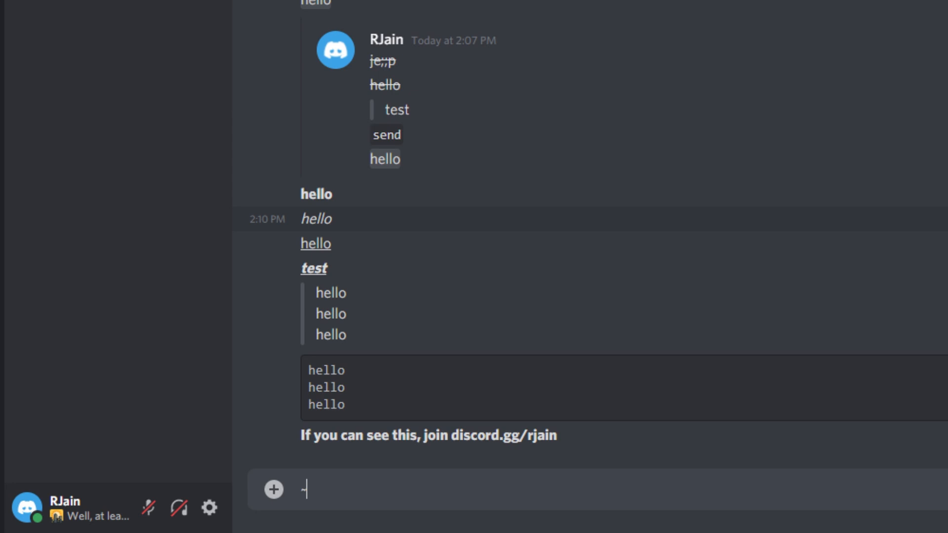
- Send ~~hello~~ as strikethrough text, then write the block-quoted '> hello' message
{"action": "type", "text": "~~"}
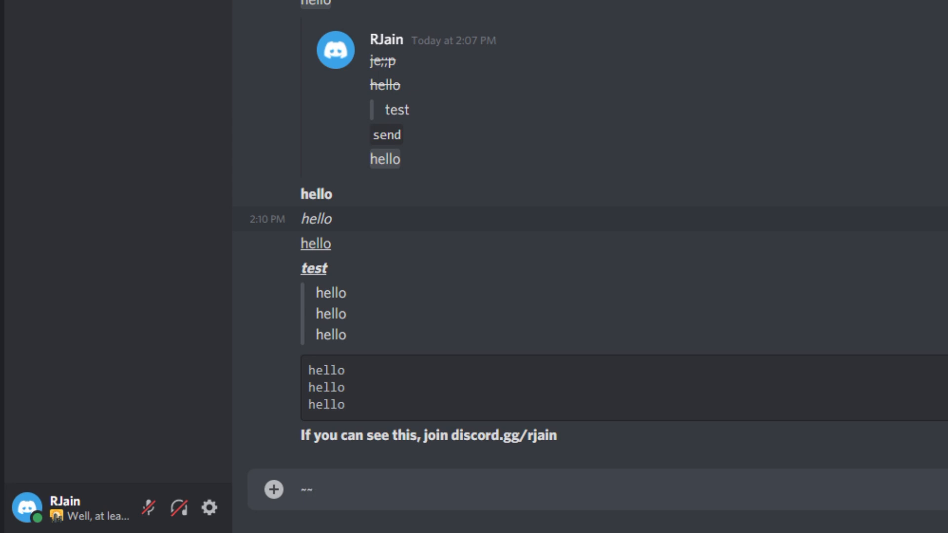
{"action": "type", "text": "hello"}
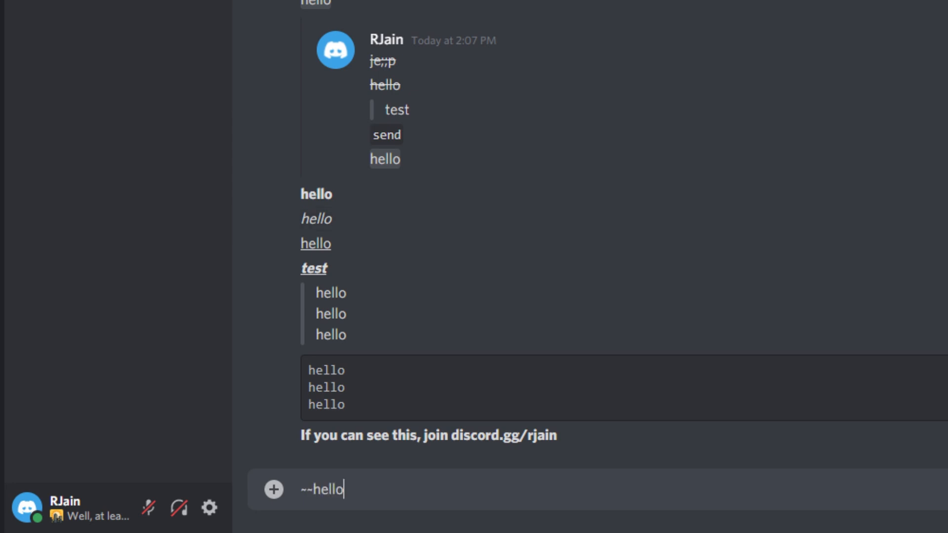
{"action": "key", "text": "Enter"}
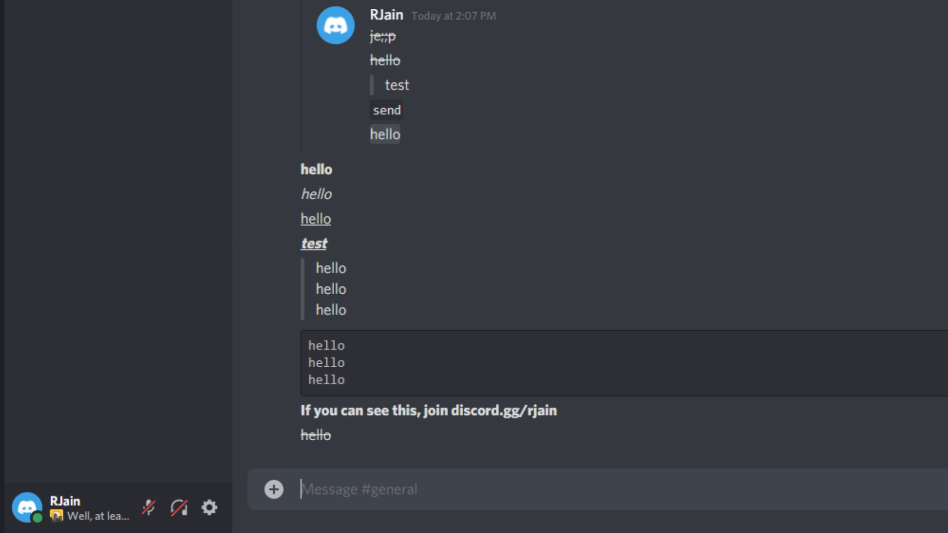
{"action": "mouse_move", "coordinate": [362, 445]}
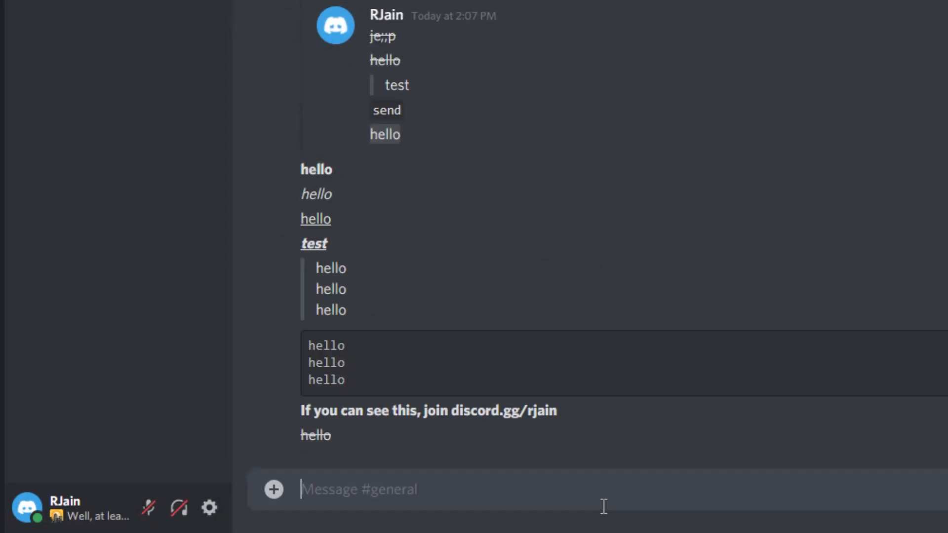
{"action": "type", "text": "he"}
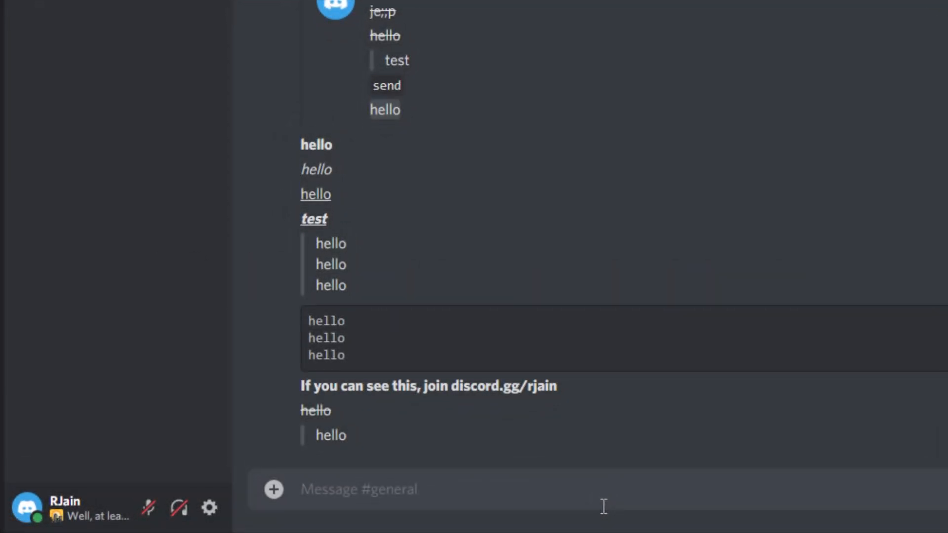
- Send `hello` as inline code, then ||hello|| as a spoiler message
{"action": "type", "text": "`"}
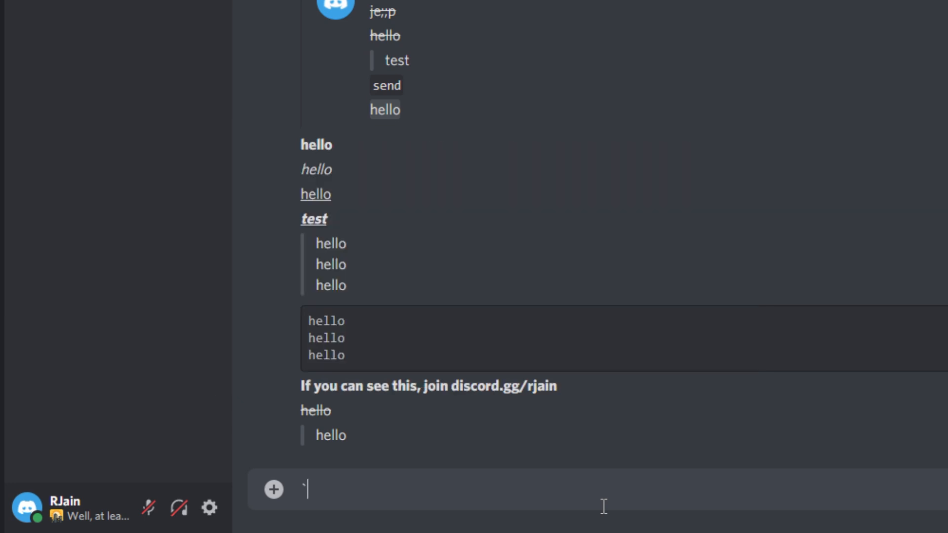
{"action": "type", "text": "hello"}
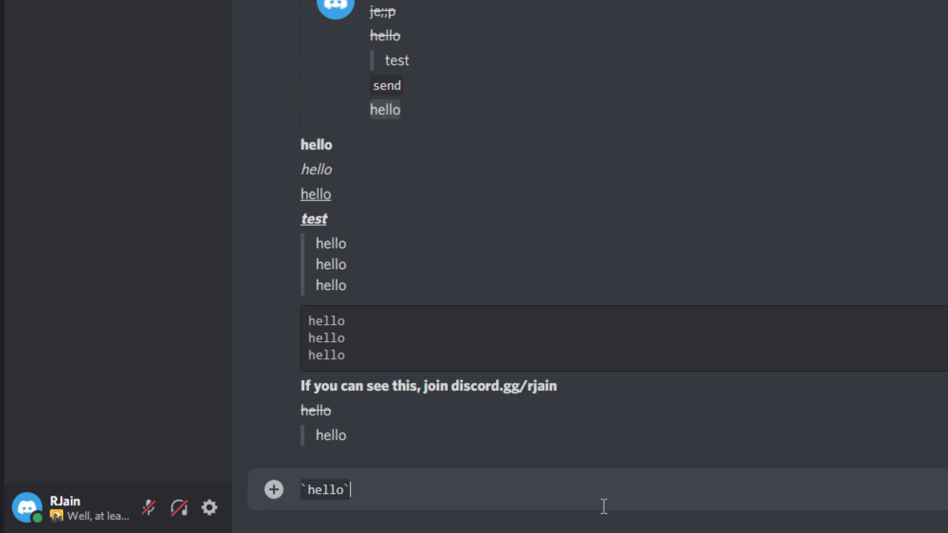
{"action": "key", "text": "Enter"}
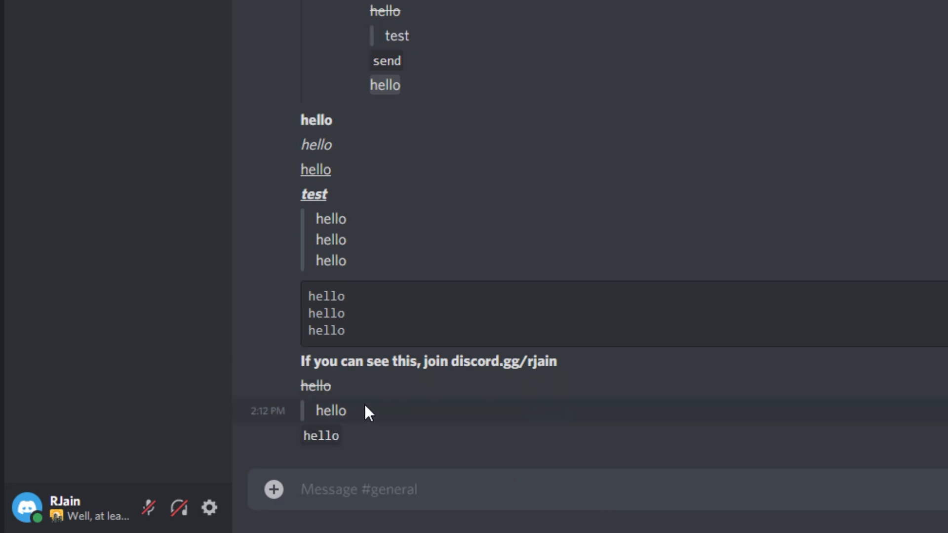
{"action": "left_click", "coordinate": [489, 489]}
{"action": "type", "text": "||hello||"}
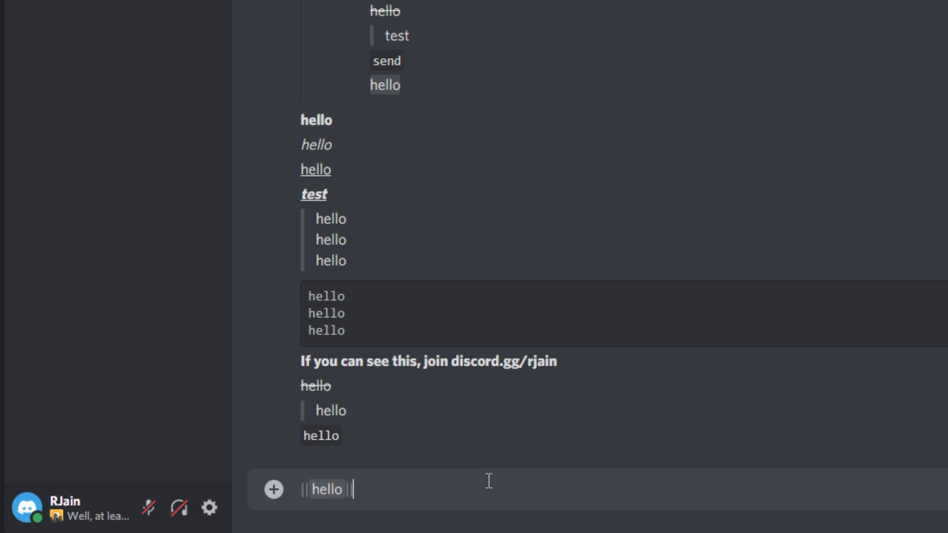
{"action": "key", "text": "Enter"}
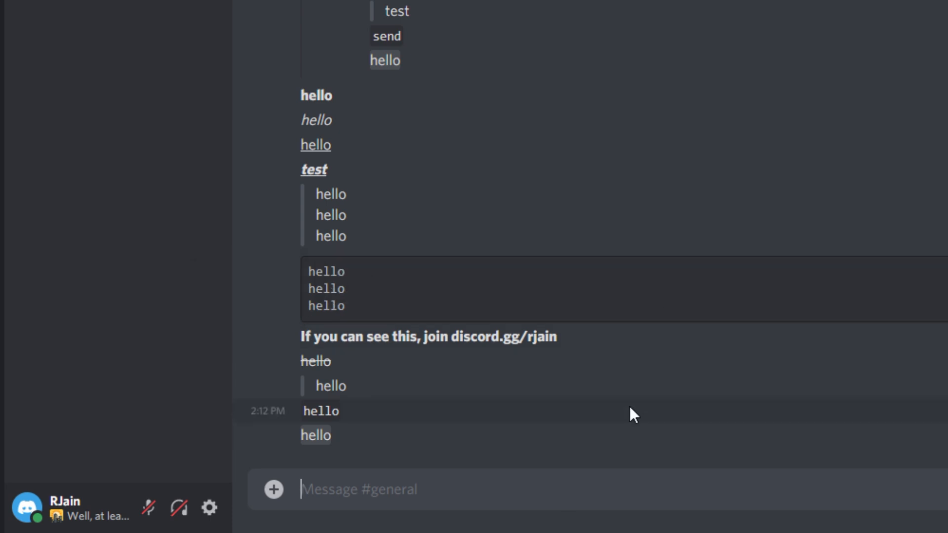
- Upload a screenshot marked as spoiler, then write **hello** in bold
{"action": "left_click", "coordinate": [274, 489]}
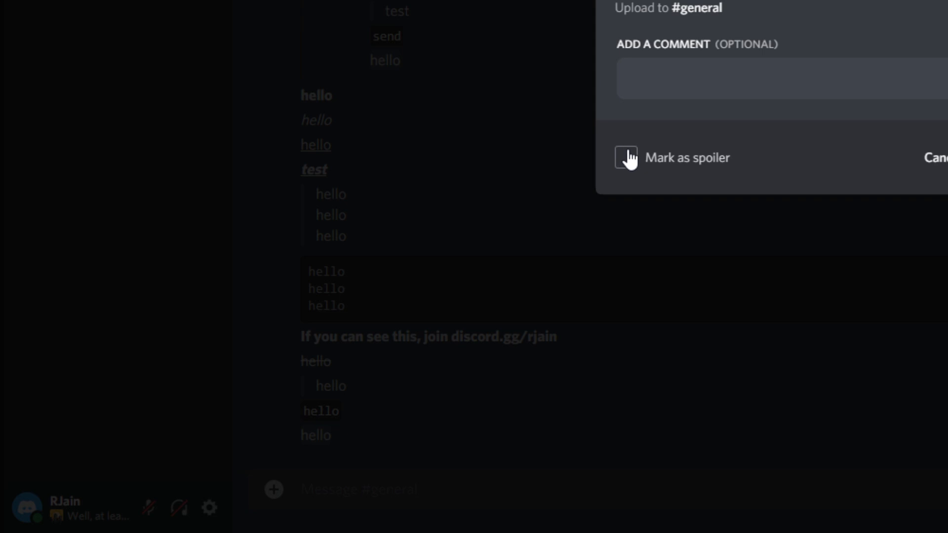
{"action": "left_click", "coordinate": [627, 158]}
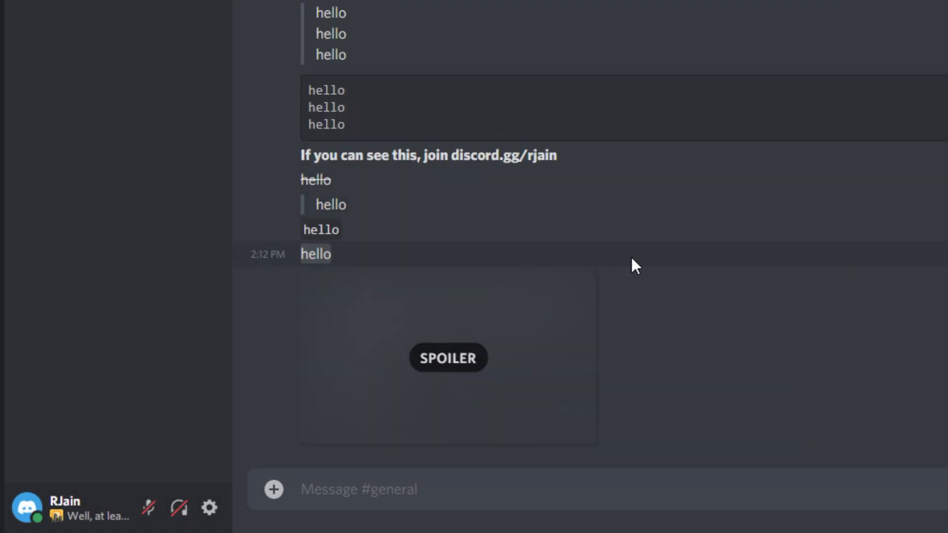
{"action": "mouse_move", "coordinate": [429, 251]}
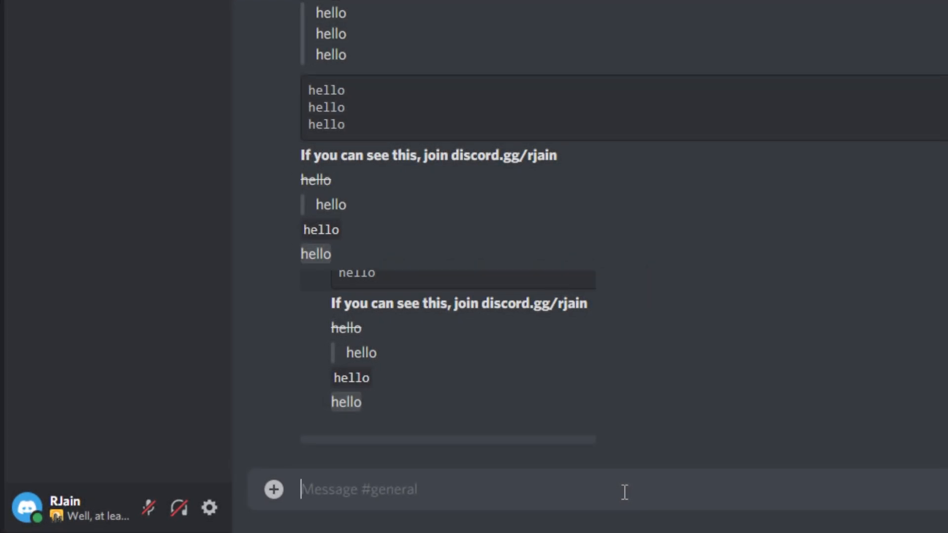
{"action": "type", "text": "**he"}
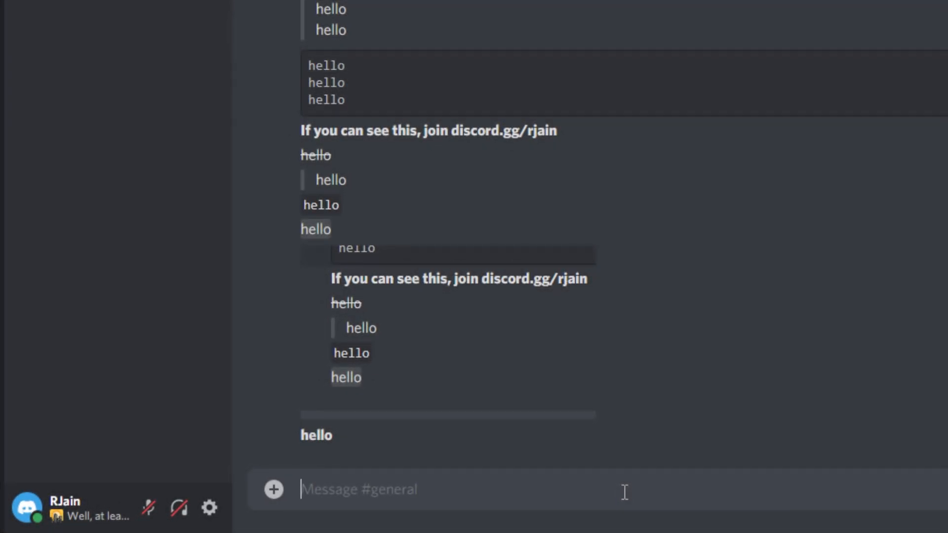
- Send *hello* italic, __hello__ underlined, and __***hello***__ combining bold, italic and underline
{"action": "type", "text": "*hello"}
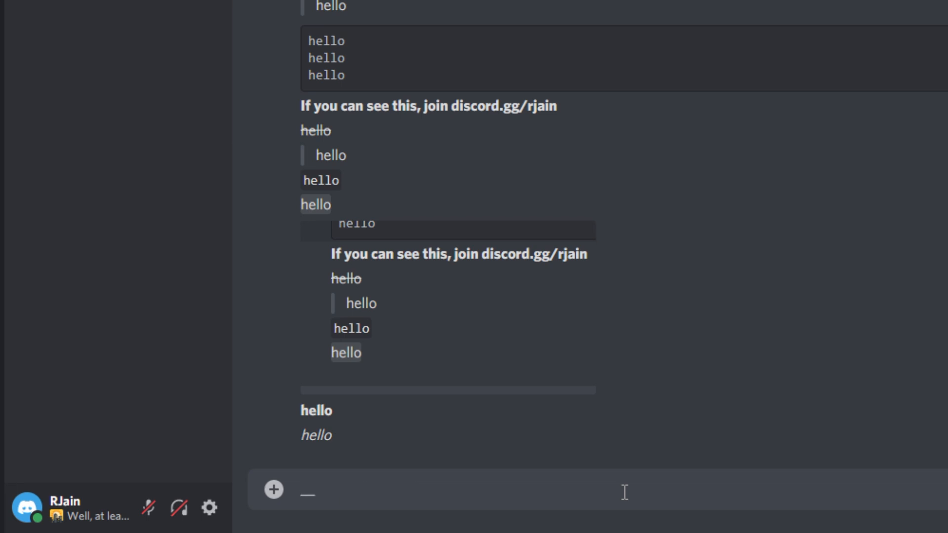
{"action": "type", "text": "hello__"}
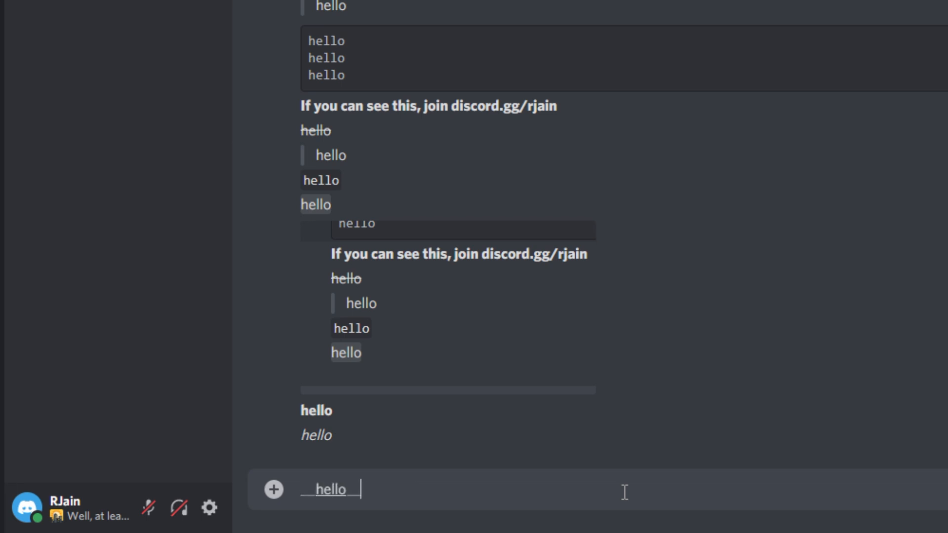
{"action": "key", "text": "Enter"}
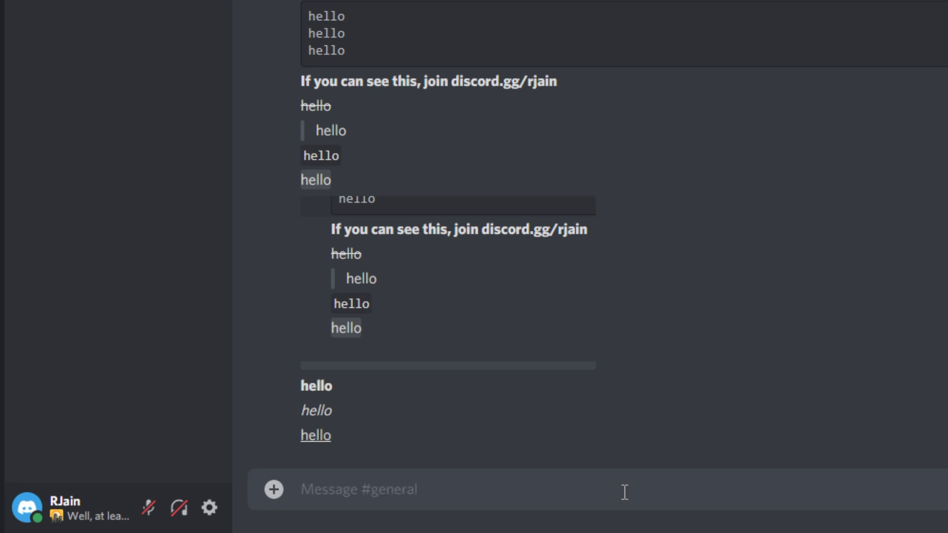
{"action": "left_click", "coordinate": [354, 489]}
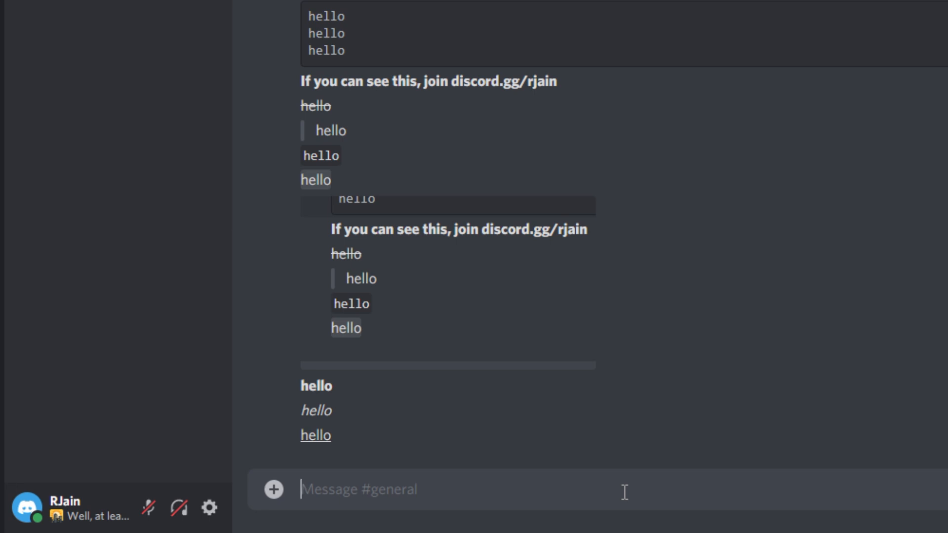
{"action": "type", "text": "__"}
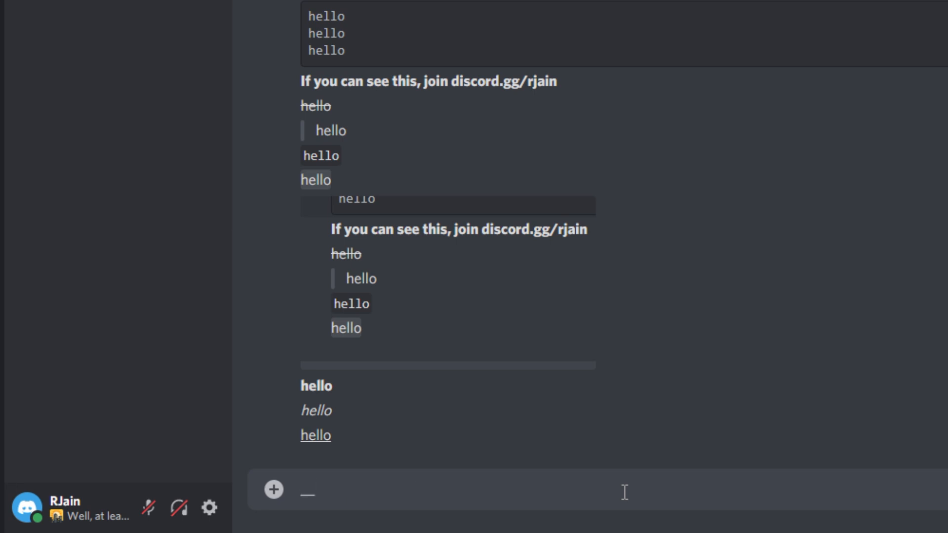
{"action": "type", "text": "*"}
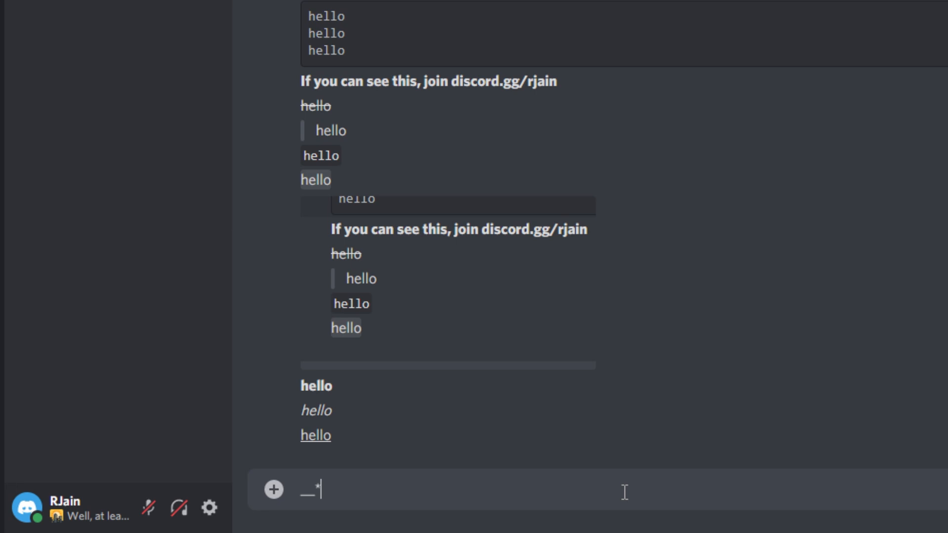
{"action": "type", "text": "**hello*"}
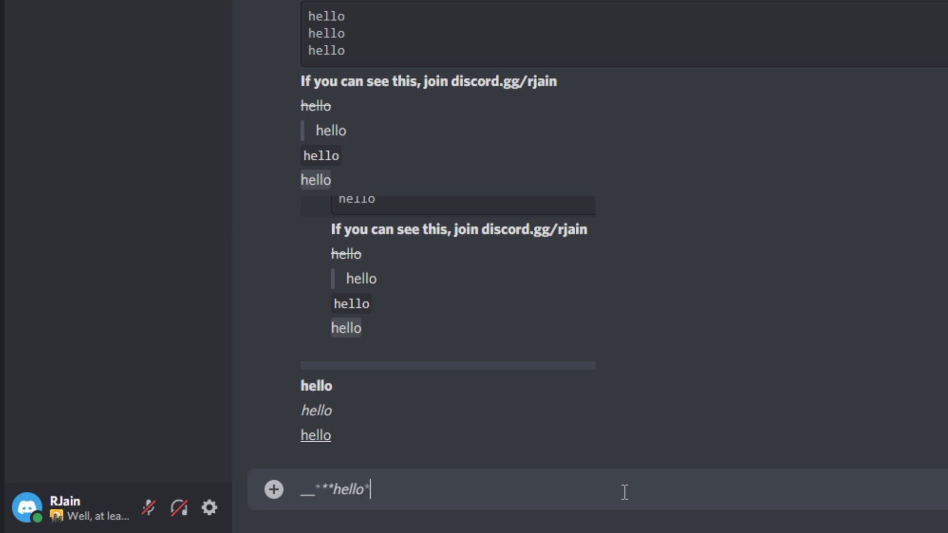
{"action": "key", "text": "Enter"}
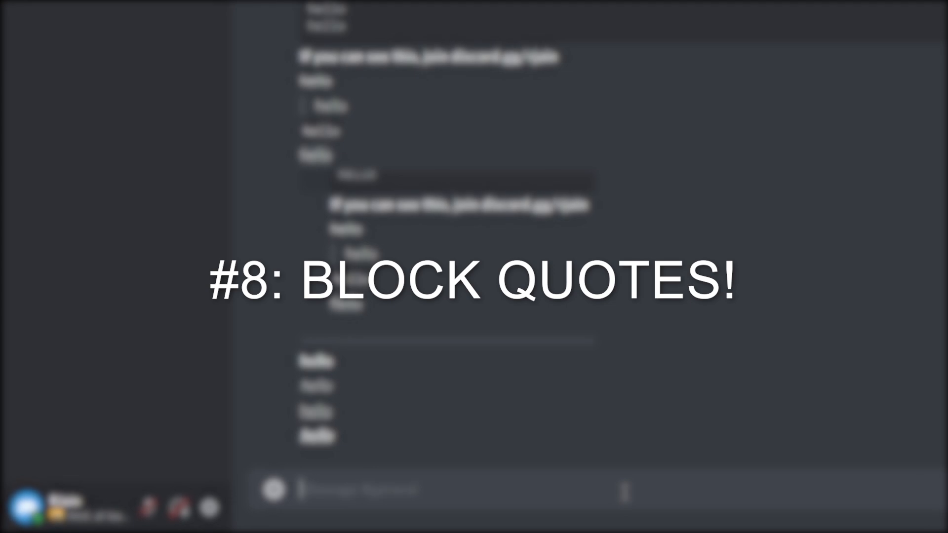
- Send a three-line block quote of 'hello' lines
{"action": "type", "text": "hello"}
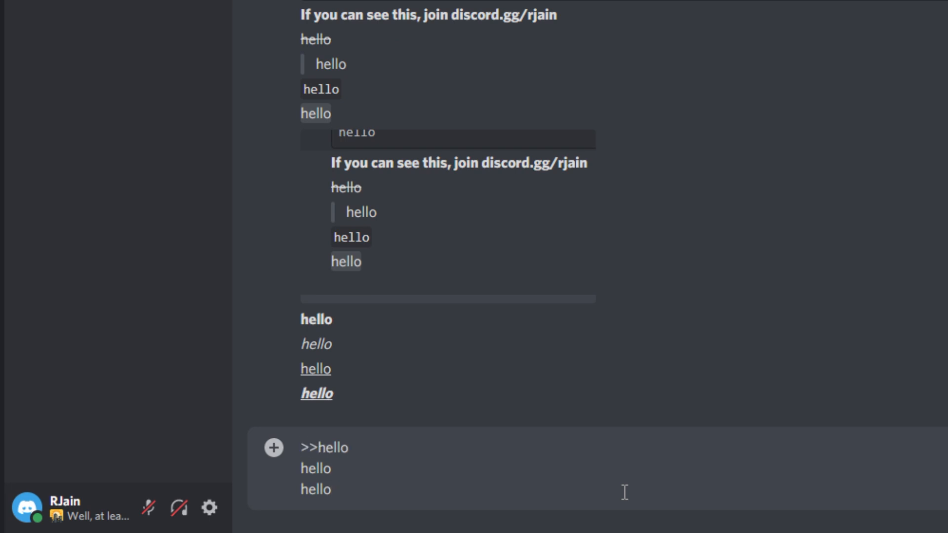
{"action": "type", "text": ">"}
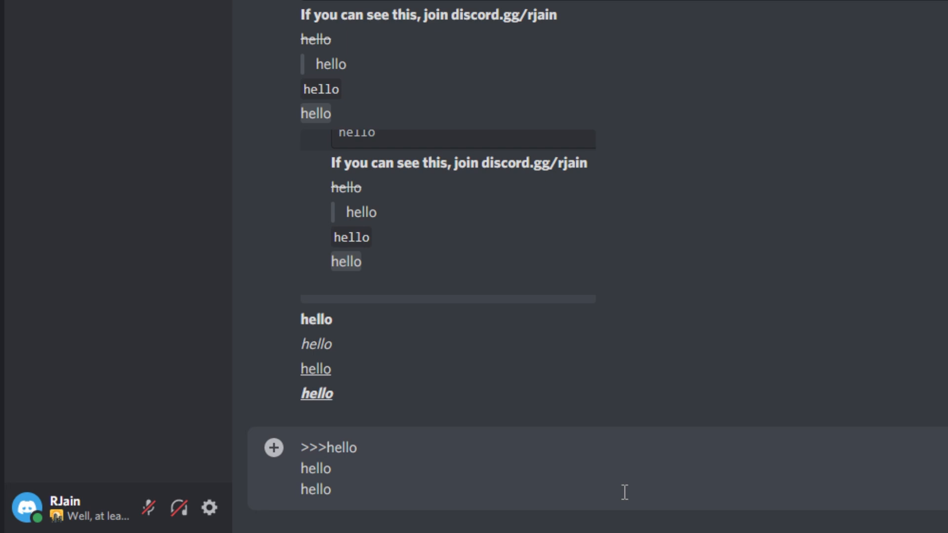
{"action": "type", "text": "```"}
{"action": "key", "text": "Enter"}
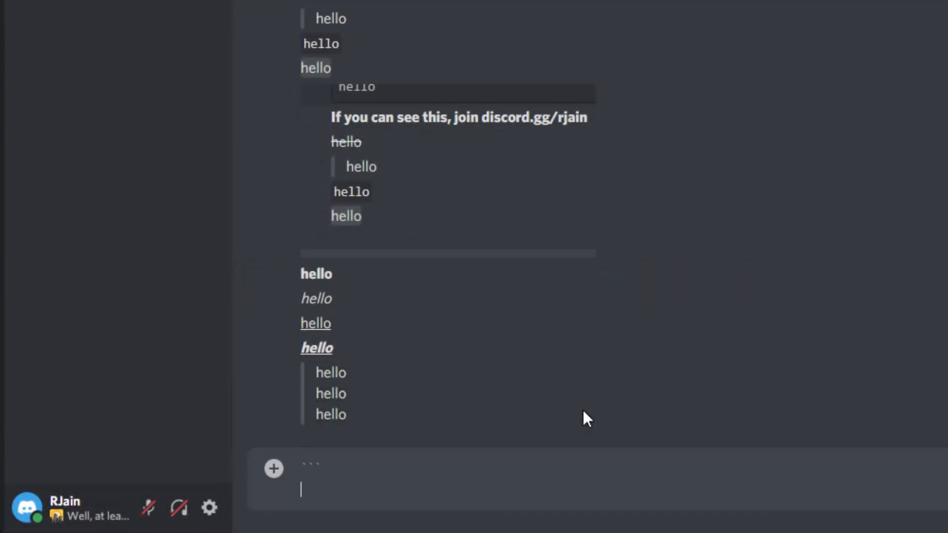
- Post a code block with 'ehehe' followed by five lines of 'A'
{"action": "type", "text": "ehehe"}
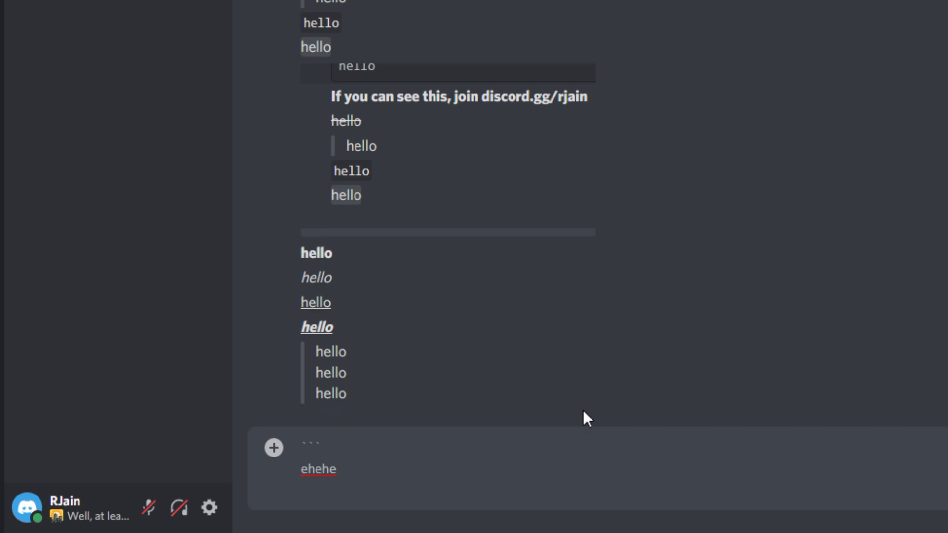
{"action": "key", "text": "Enter"}
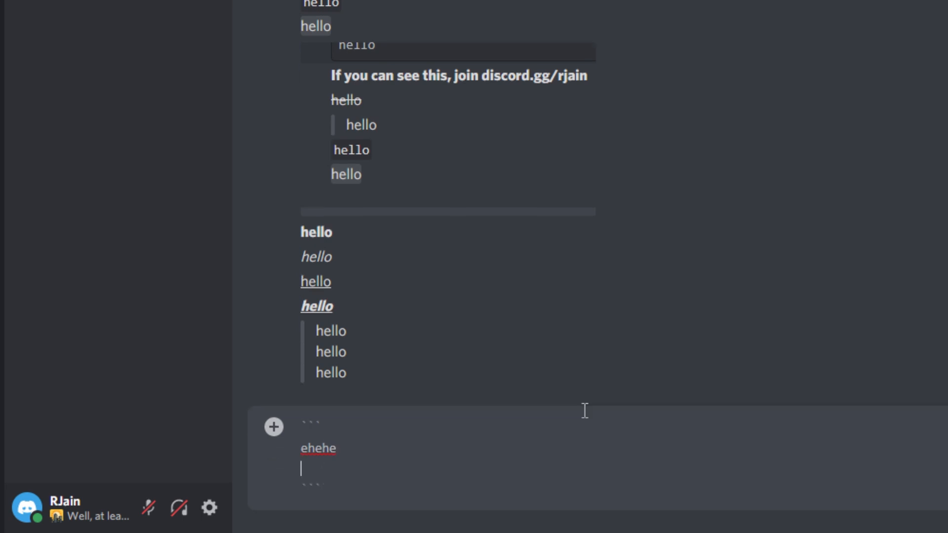
{"action": "type", "text": "A"}
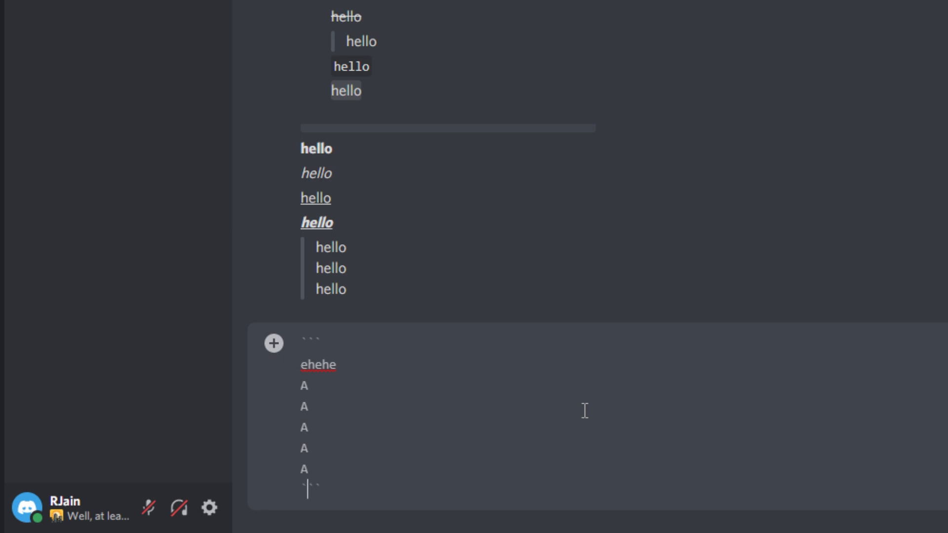
{"action": "key", "text": "Enter"}
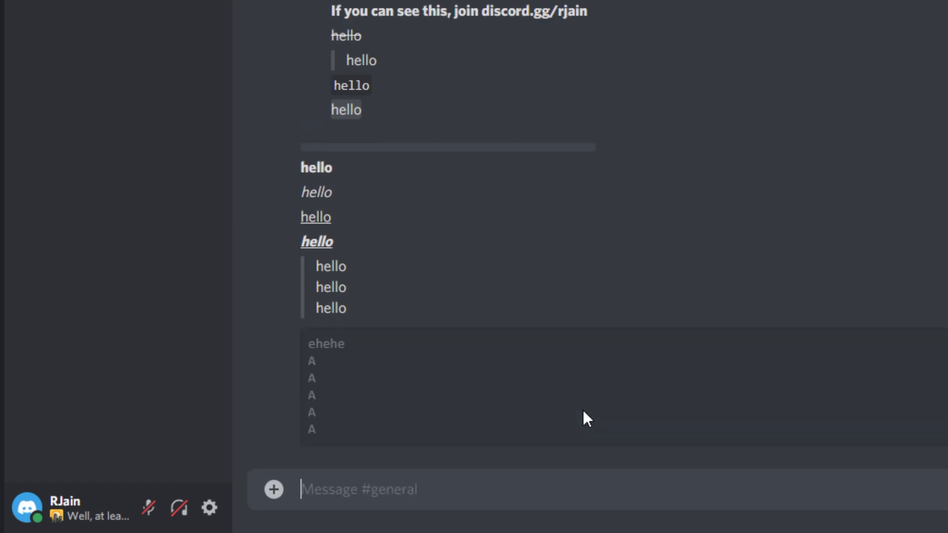
- Compose a ```diff code block containing '- hello' so it renders red
{"action": "left_click_drag", "start_coordinate": [308, 344], "coordinate": [314, 402]}
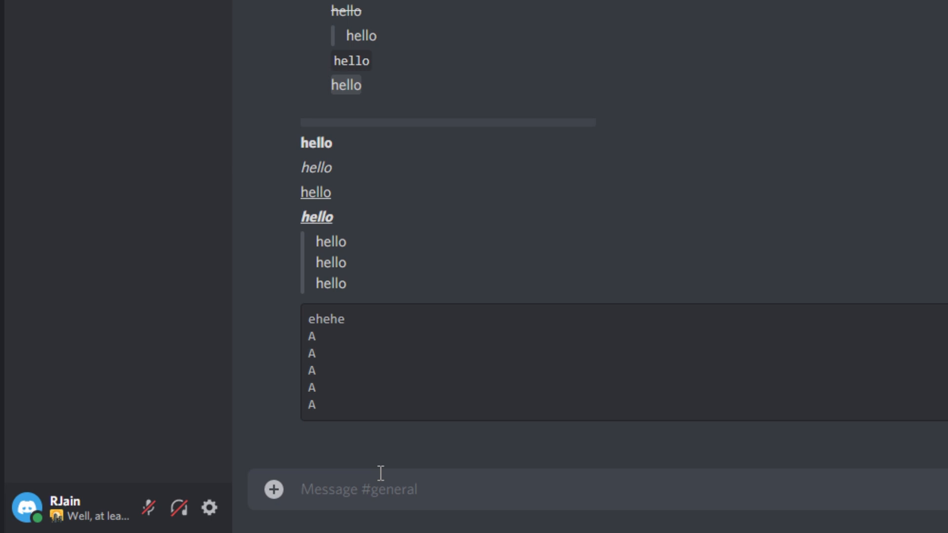
{"action": "type", "text": "``"}
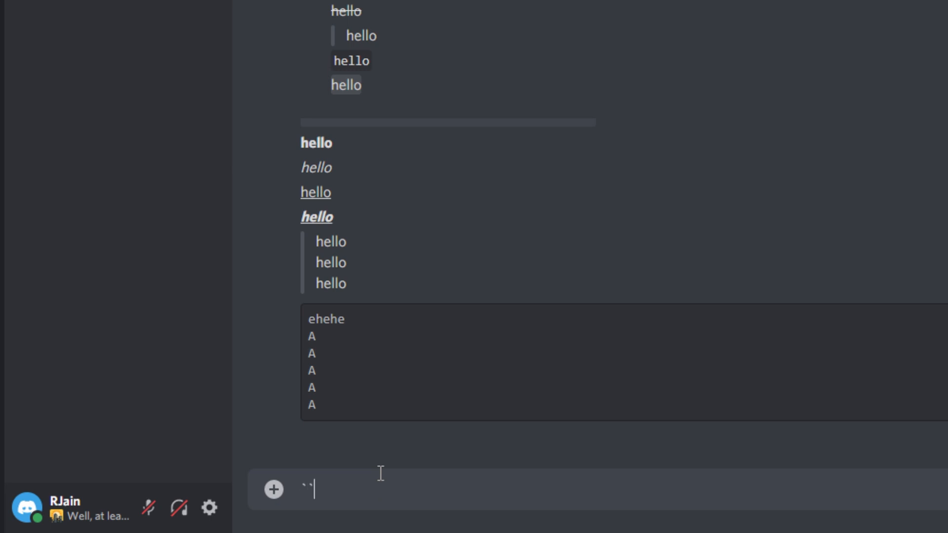
{"action": "type", "text": "``"}
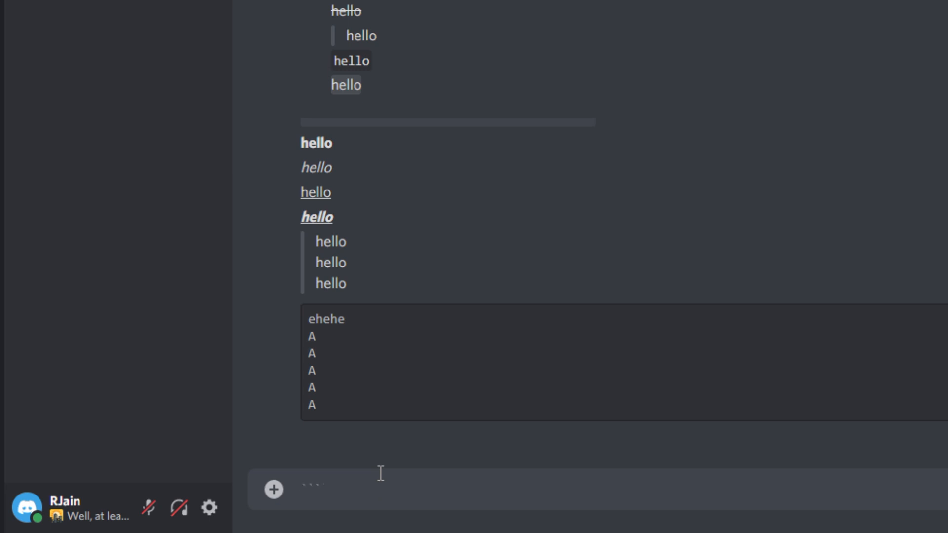
{"action": "type", "text": "diff"}
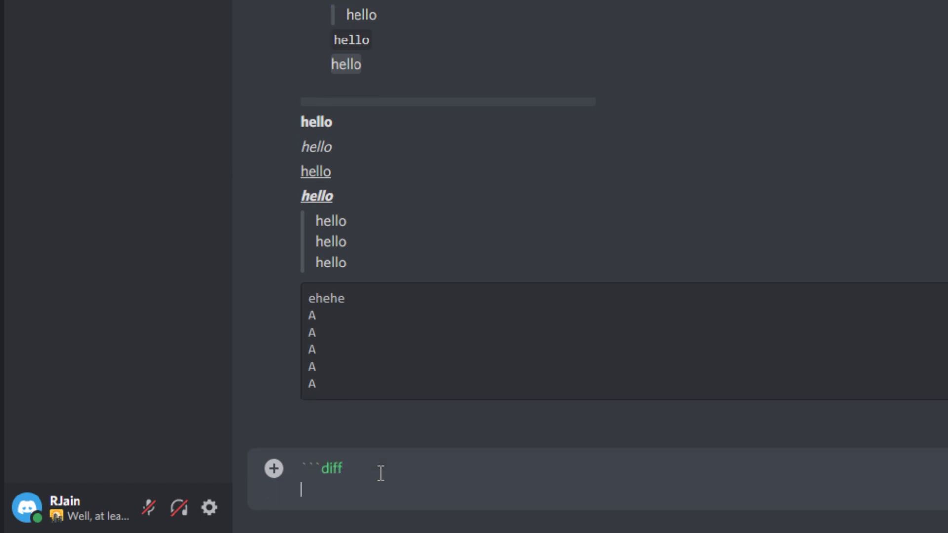
{"action": "type", "text": "-"}
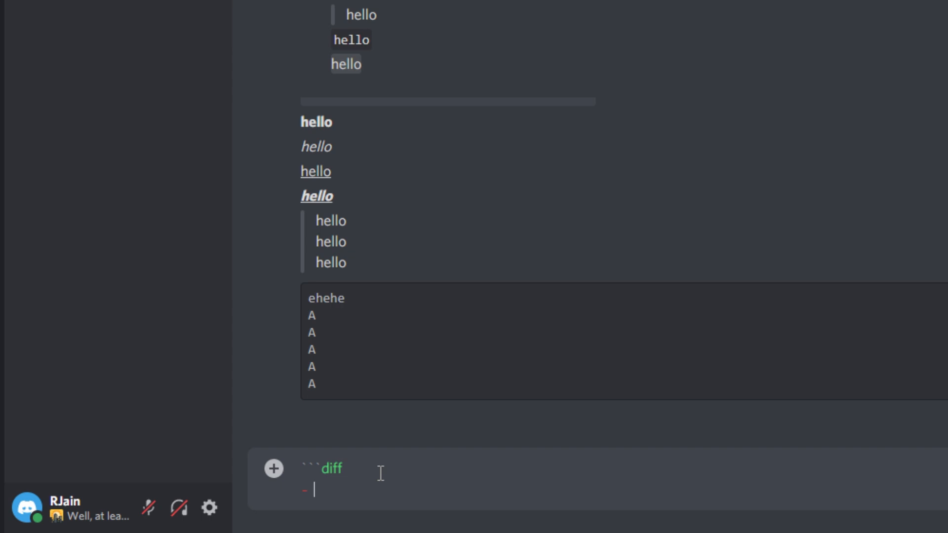
{"action": "type", "text": "hello"}
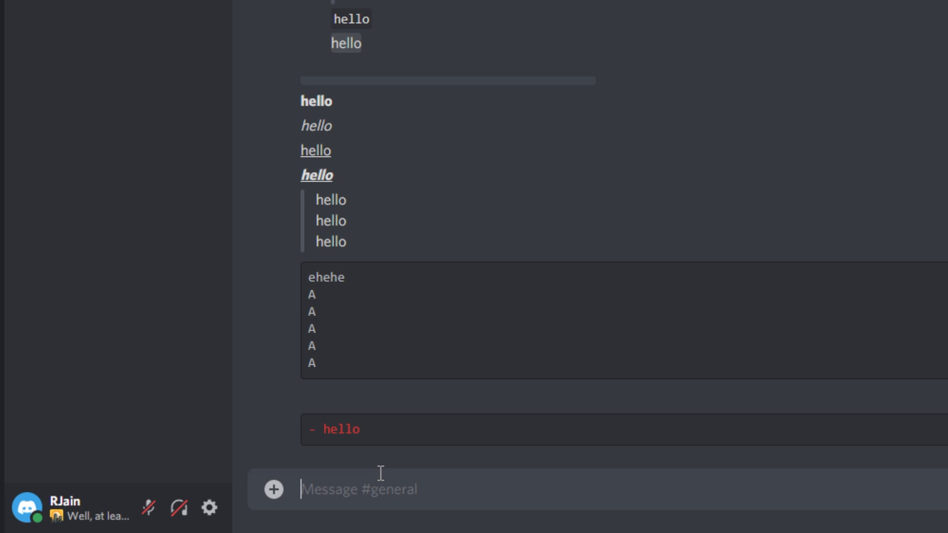
- Post a css-tagged code block containing '[hello]' in orange-red
{"action": "type", "text": "```css"}
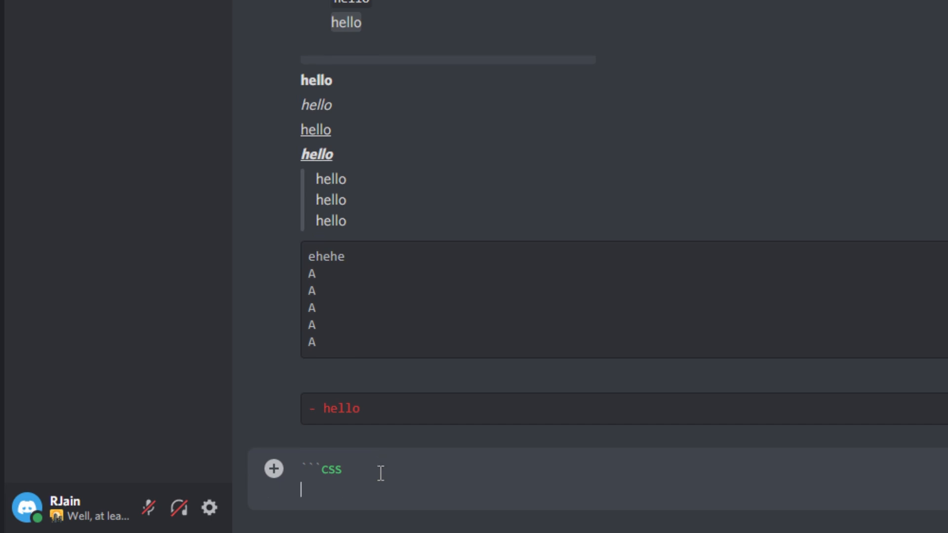
{"action": "type", "text": "["}
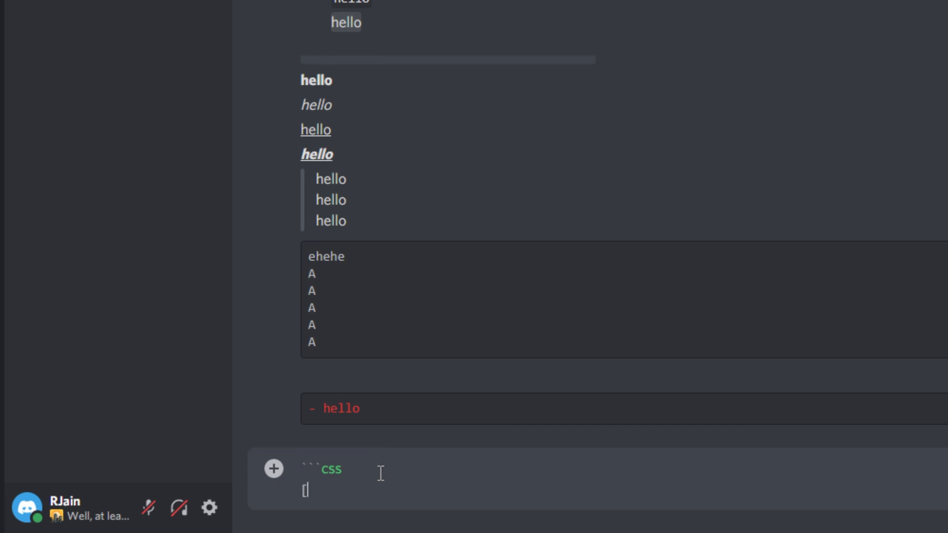
{"action": "type", "text": "hello"}
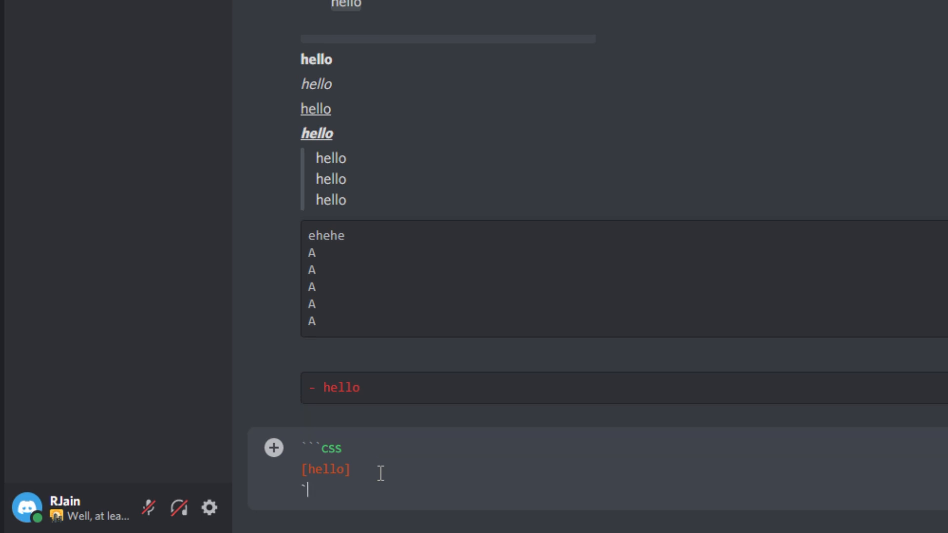
{"action": "key", "text": "Enter"}
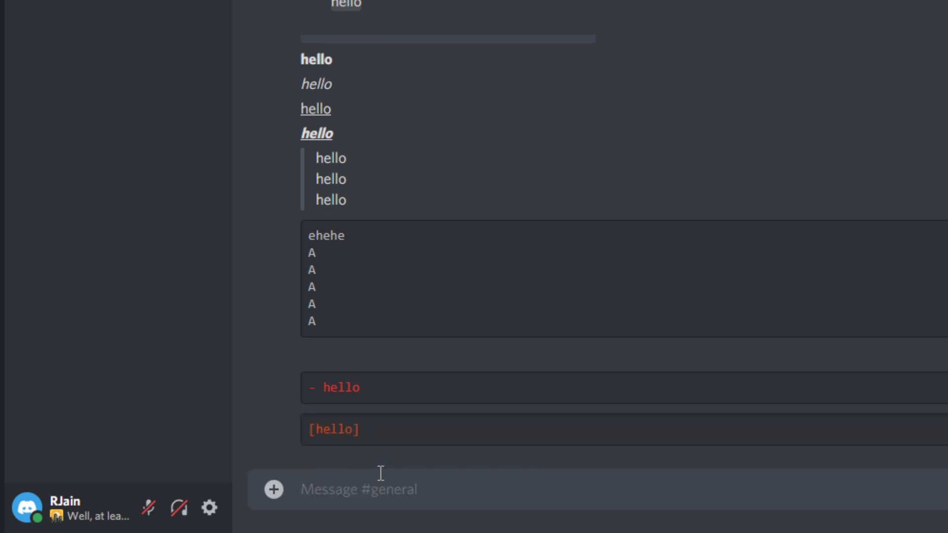
- Post a fix-tagged code block containing 'hello' in gold
{"action": "type", "text": "```"}
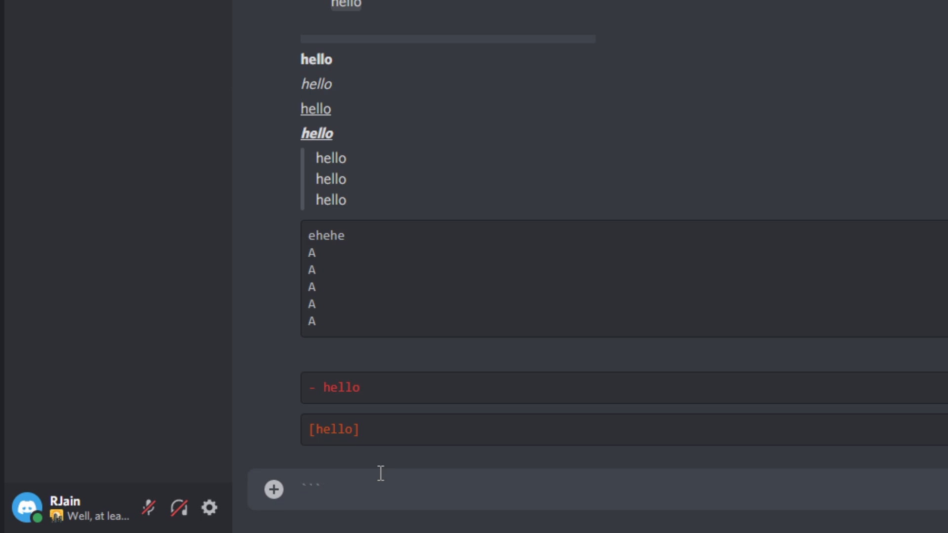
{"action": "type", "text": "fix"}
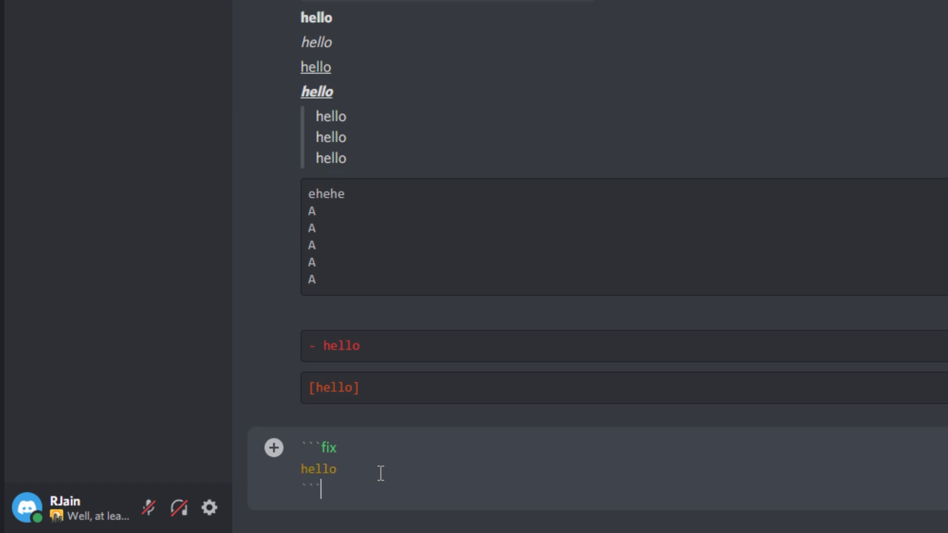
{"action": "key", "text": "Enter"}
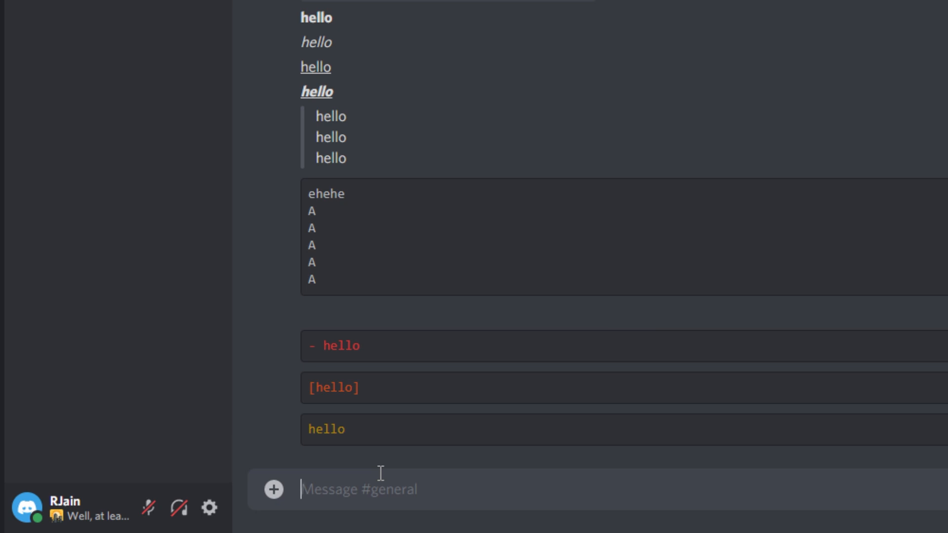
- Post an apache-tagged code block containing 'hello_herhjere'
{"action": "type", "text": "```apache"}
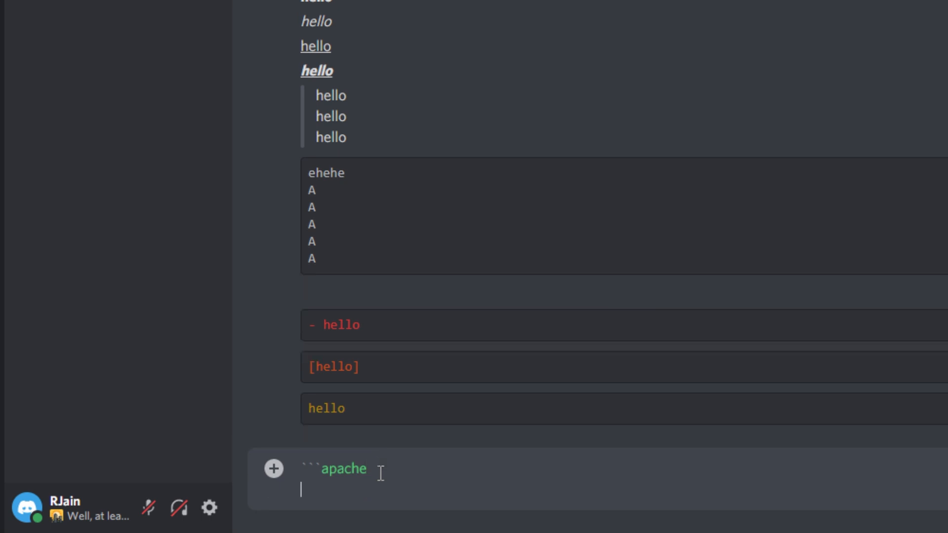
{"action": "key", "text": "Backspace"}
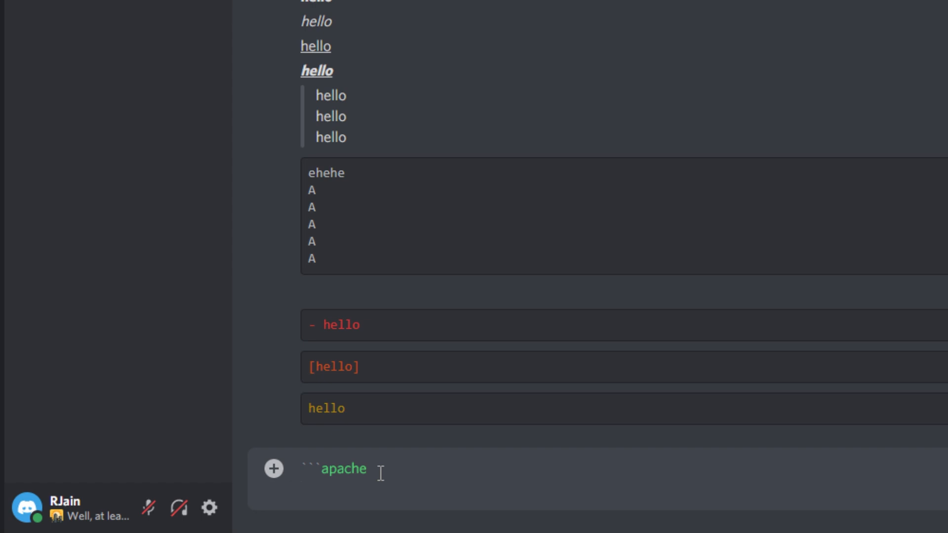
{"action": "type", "text": "hello_"}
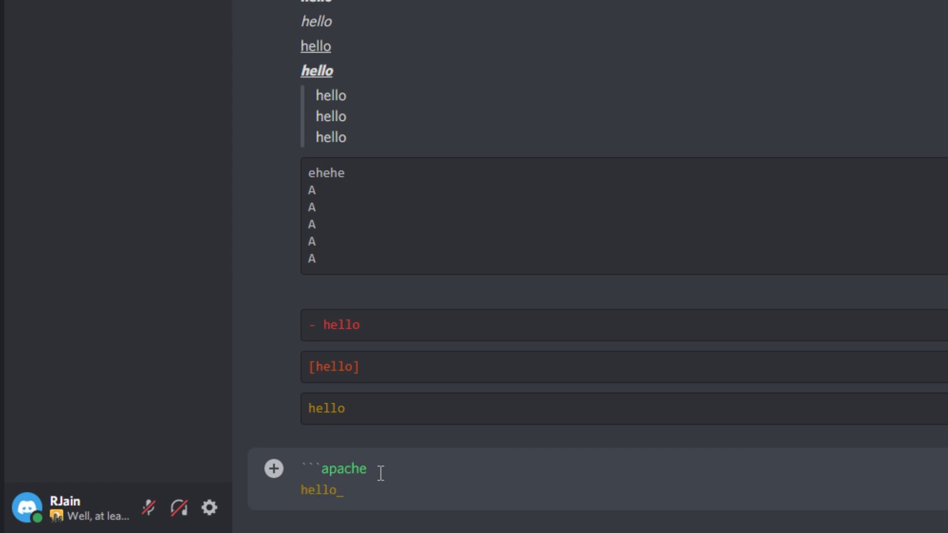
{"action": "type", "text": "herhjere"}
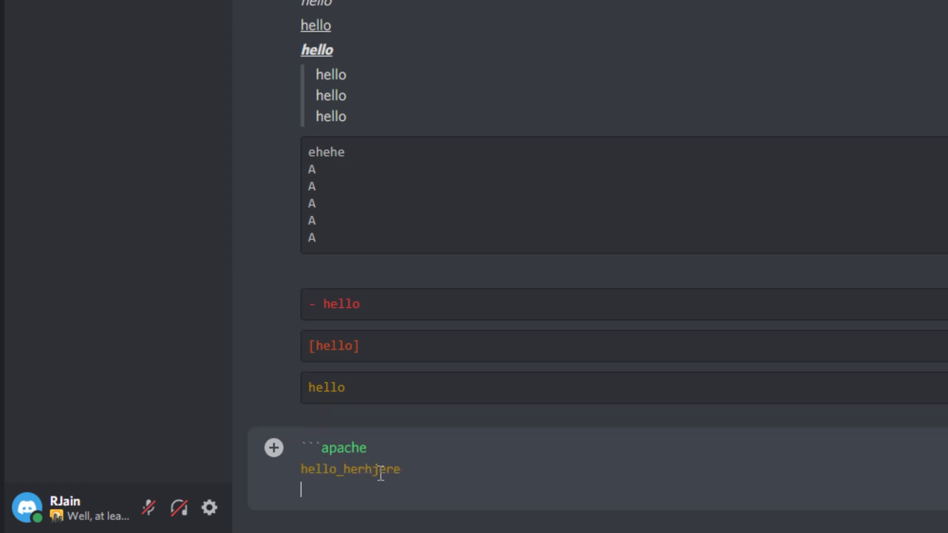
{"action": "key", "text": "Enter"}
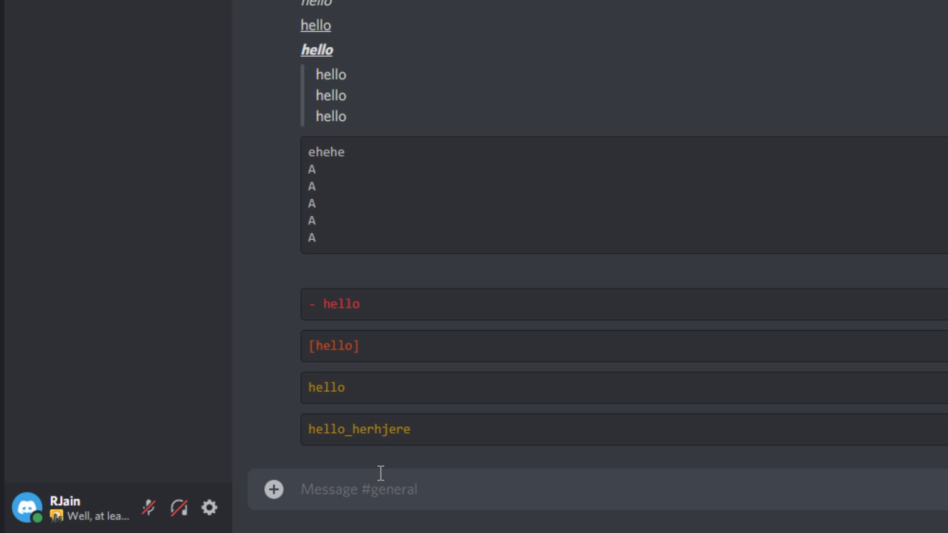
{"action": "type", "text": "```"}
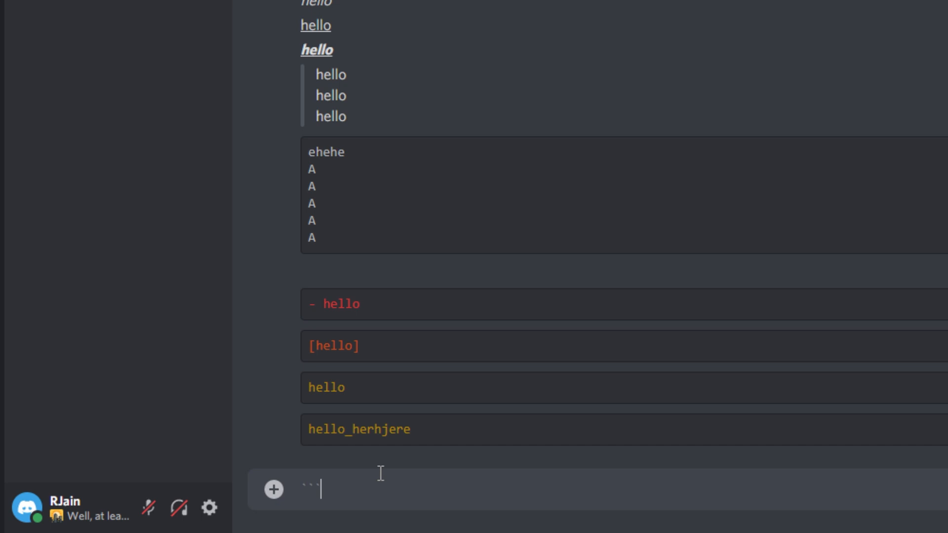
- Post a ```css block with '.hello_hello_' and an ```ini block with '[hello]'
{"action": "type", "text": "css"}
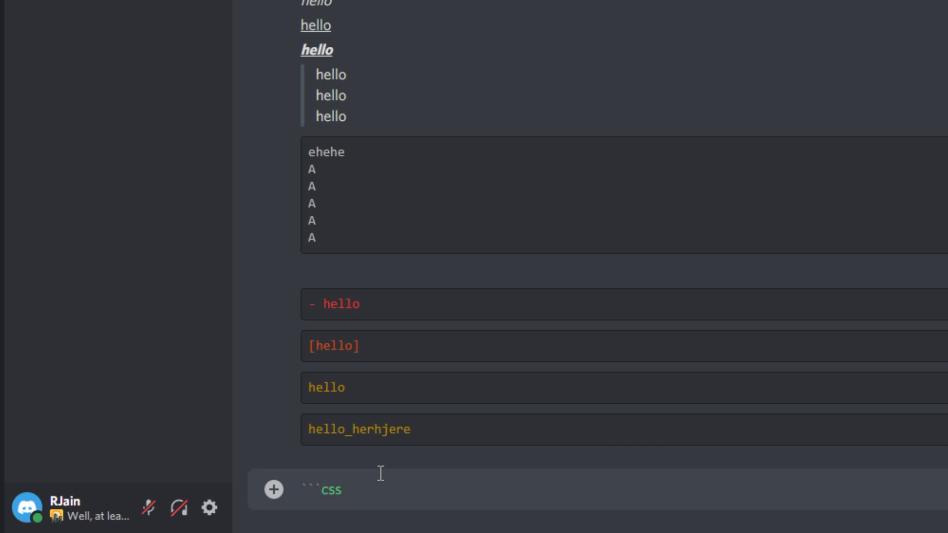
{"action": "key", "text": "Enter"}
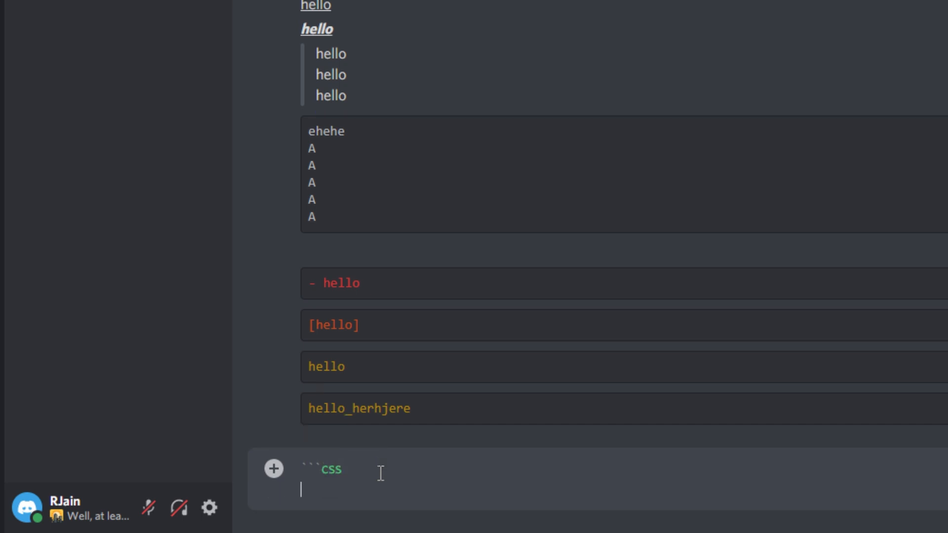
{"action": "type", "text": "."}
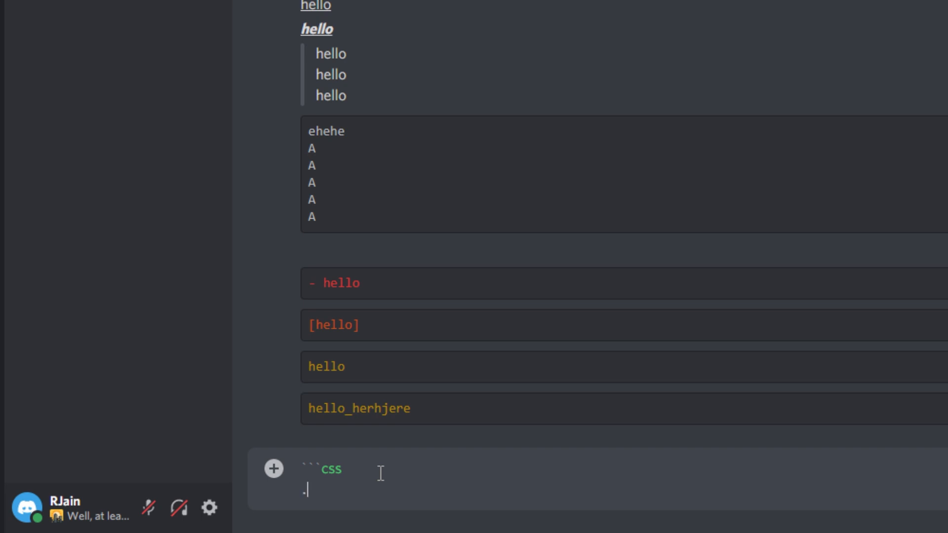
{"action": "type", "text": "hello"}
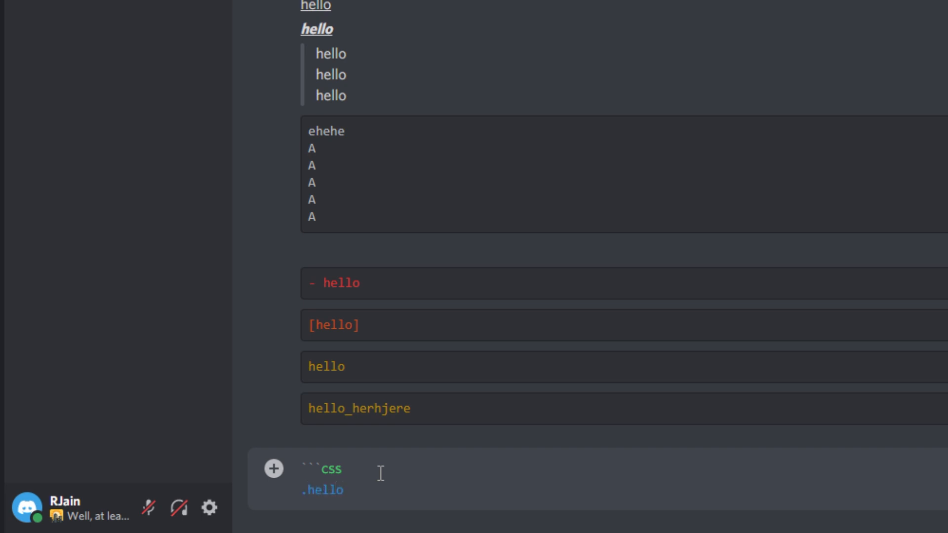
{"action": "type", "text": "_hell"}
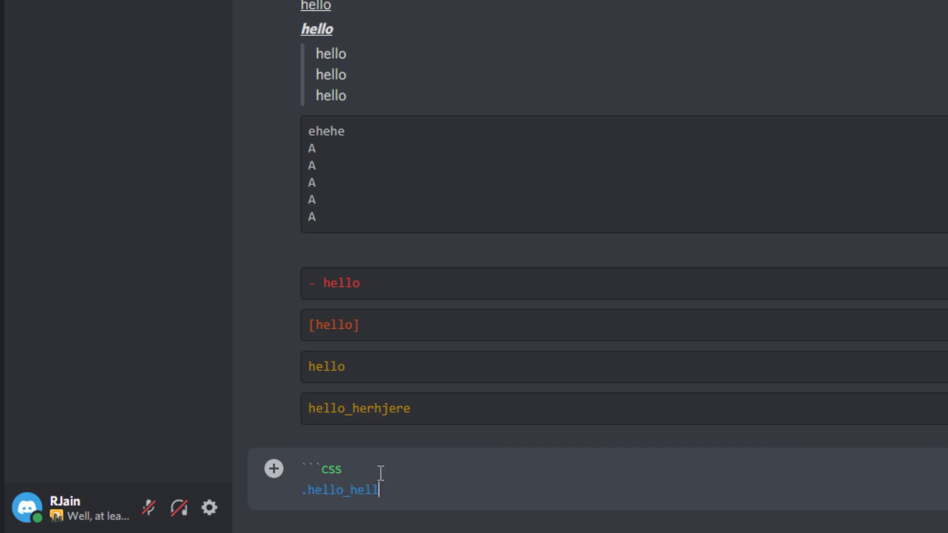
{"action": "key", "text": "Enter"}
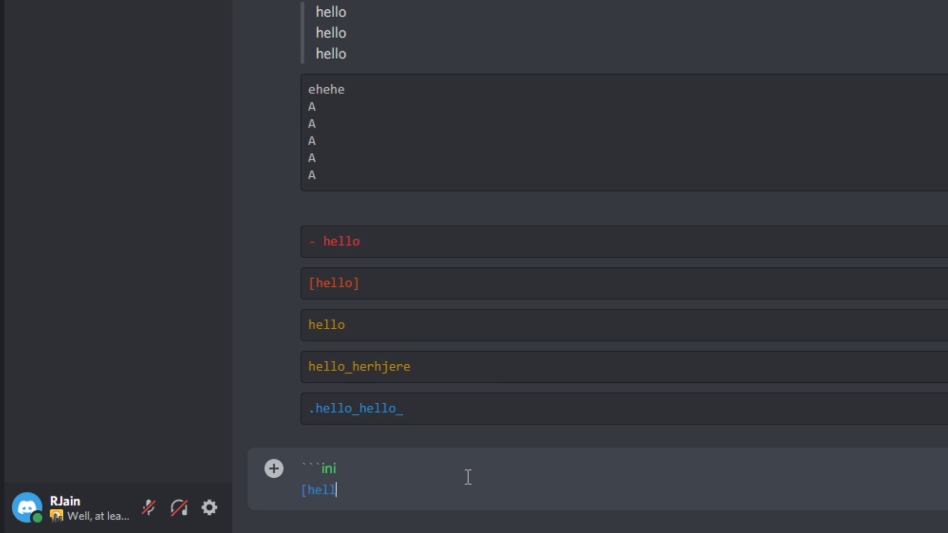
{"action": "key", "text": "Enter"}
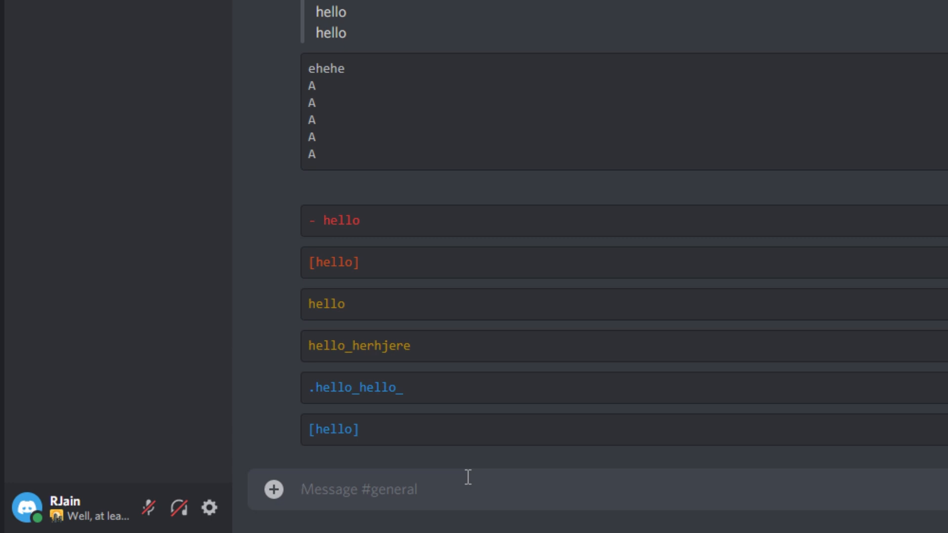
- Post an asciidoc block with 'hello hello' and '--', then a ```diff block with '+ hello'
{"action": "type", "text": "```"}
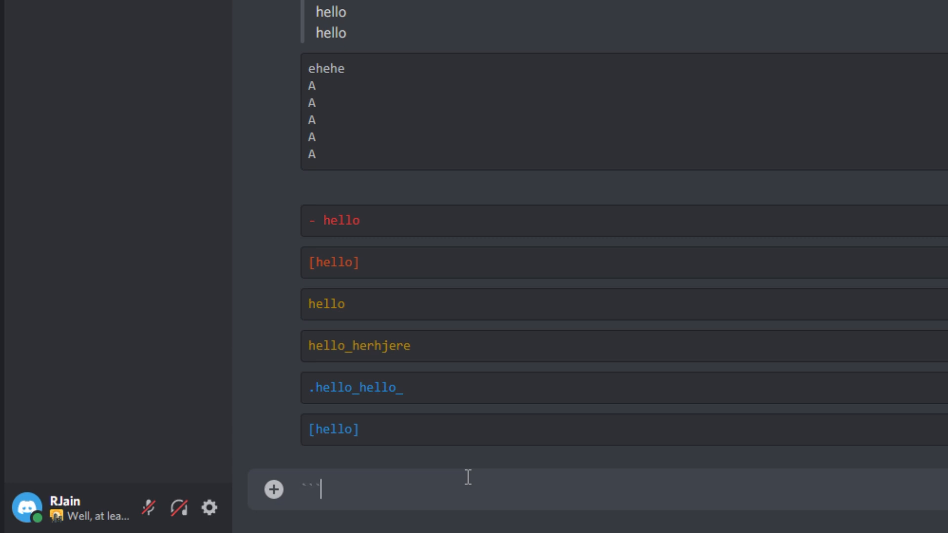
{"action": "type", "text": "asc"}
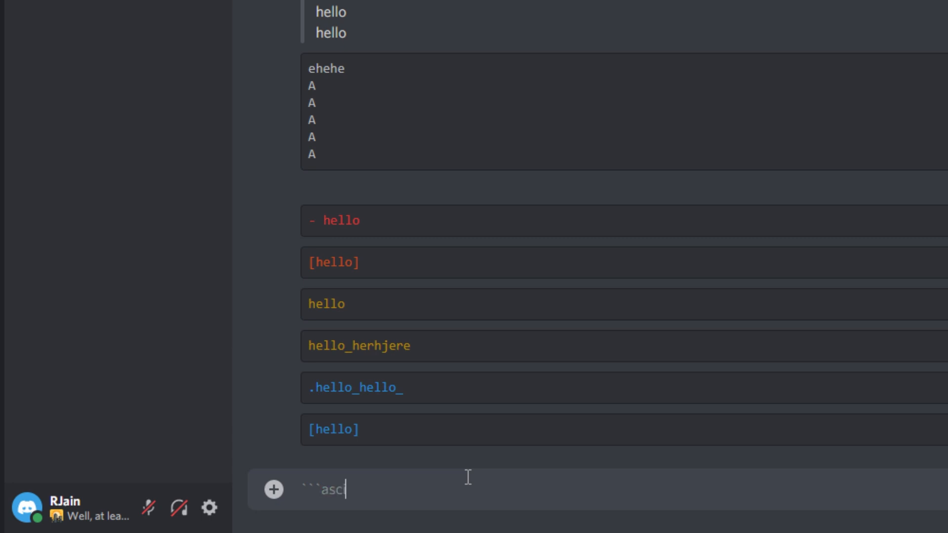
{"action": "type", "text": "iidoc"}
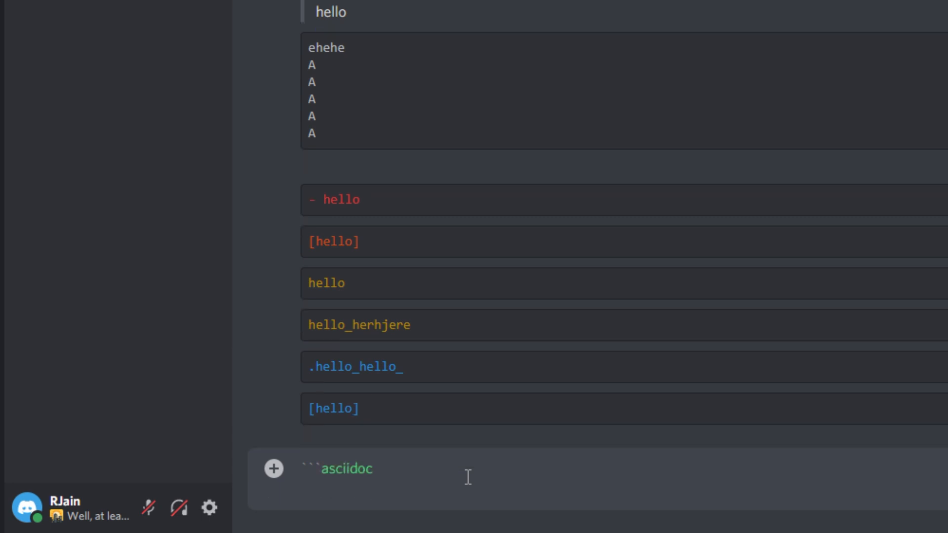
{"action": "type", "text": "hello hello"}
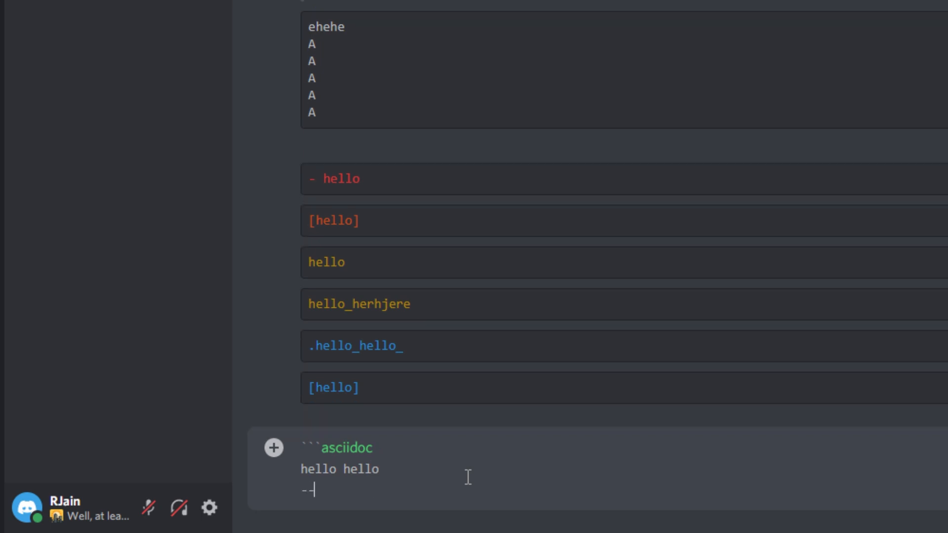
{"action": "key", "text": "Enter"}
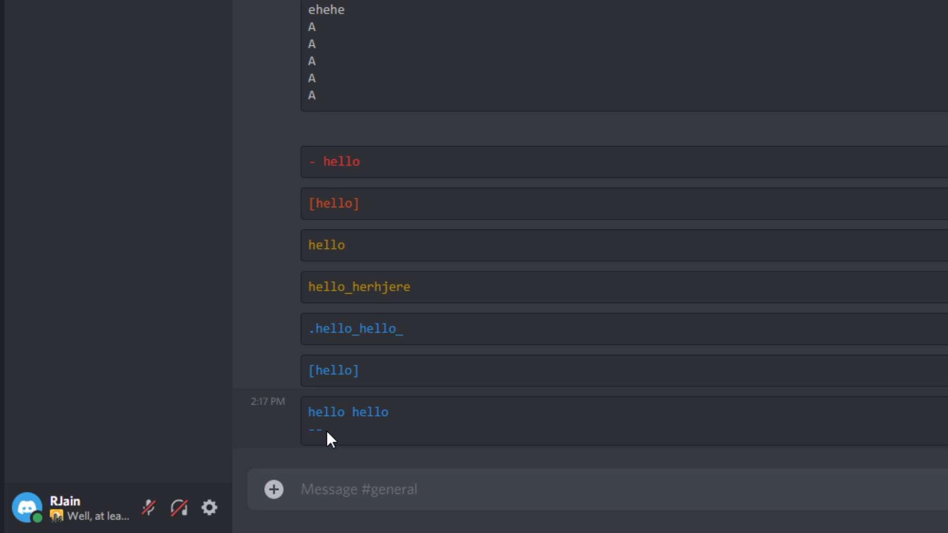
{"action": "type", "text": "```diff"}
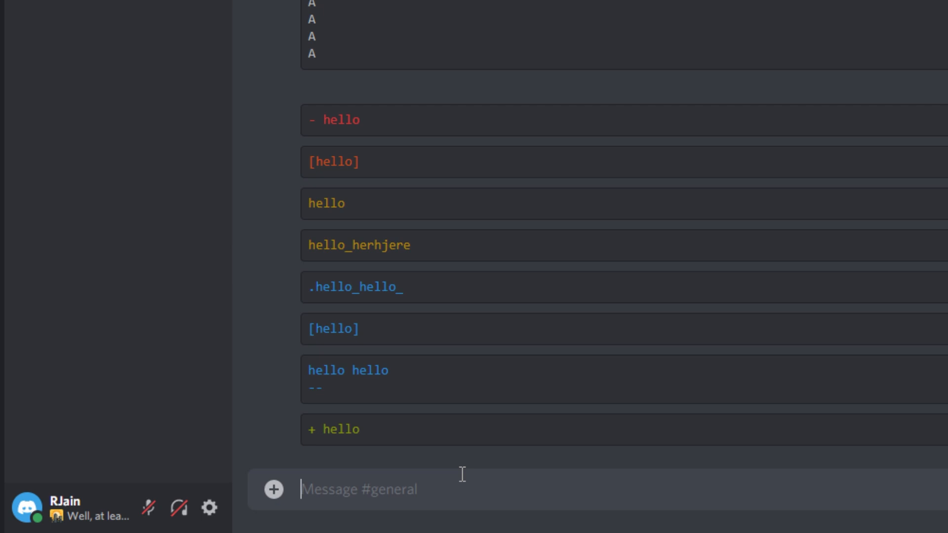
- Send a ```bash code block with the line "Hello
{"action": "type", "text": "`"}
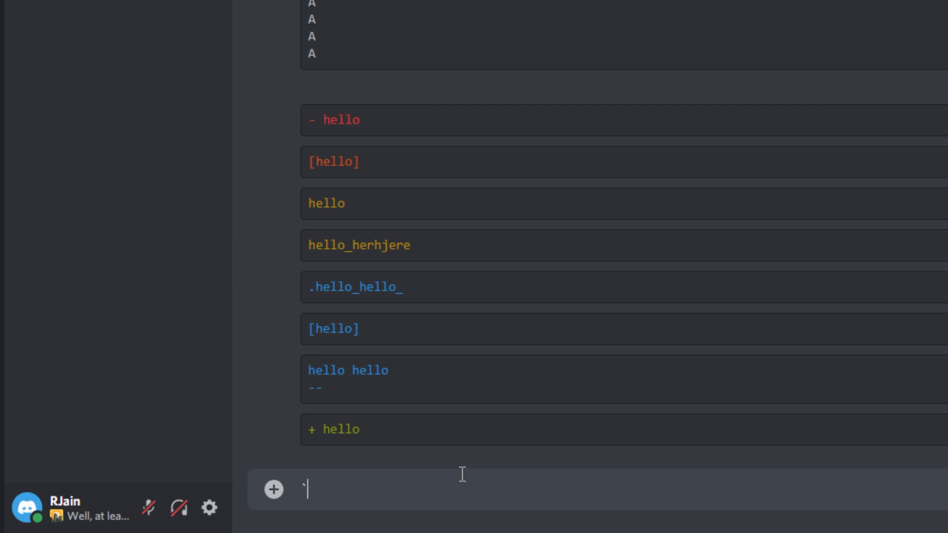
{"action": "type", "text": "``bash"}
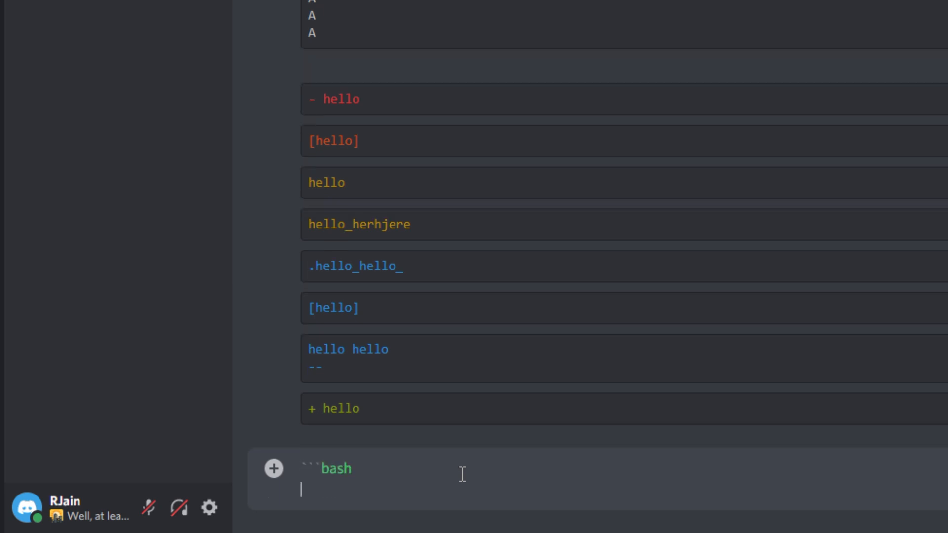
{"action": "type", "text": "\"Hello"}
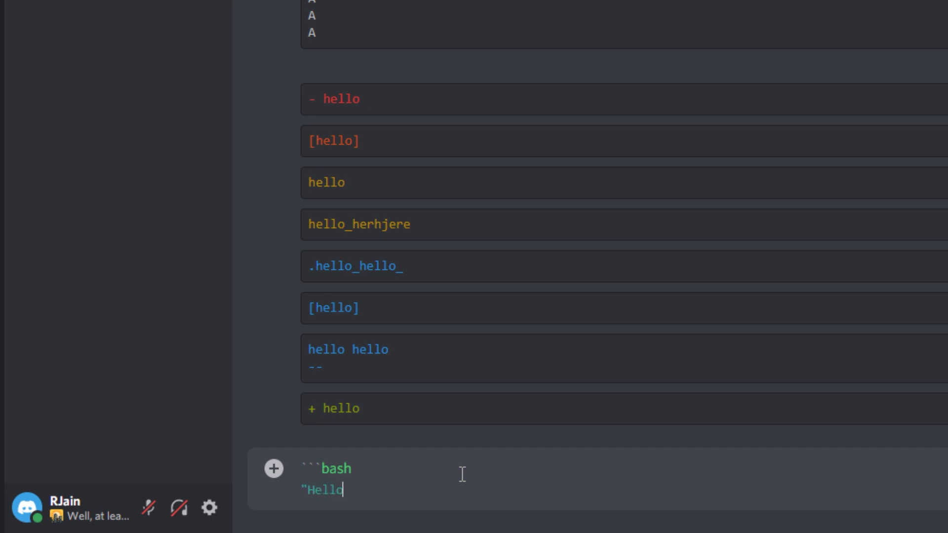
{"action": "key", "text": "Enter"}
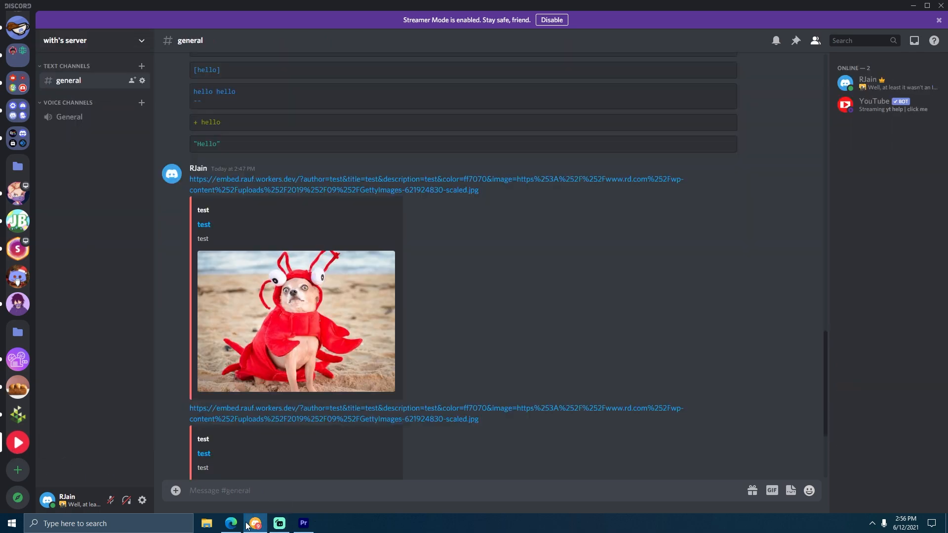
- Switch the embed's sidebar colour from red to green in Rauf's Embed Generator and generate a new link
{"action": "left_click", "coordinate": [255, 523]}
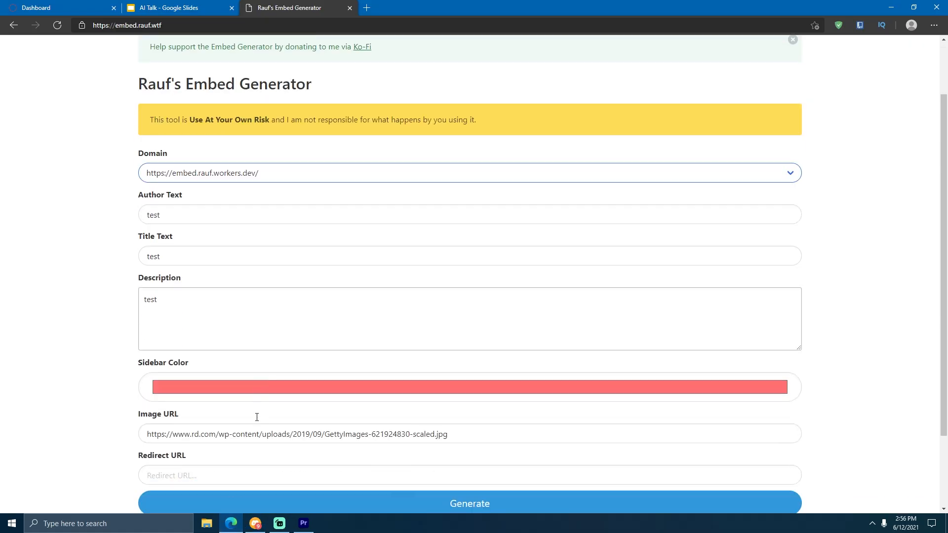
{"action": "mouse_move", "coordinate": [231, 272]}
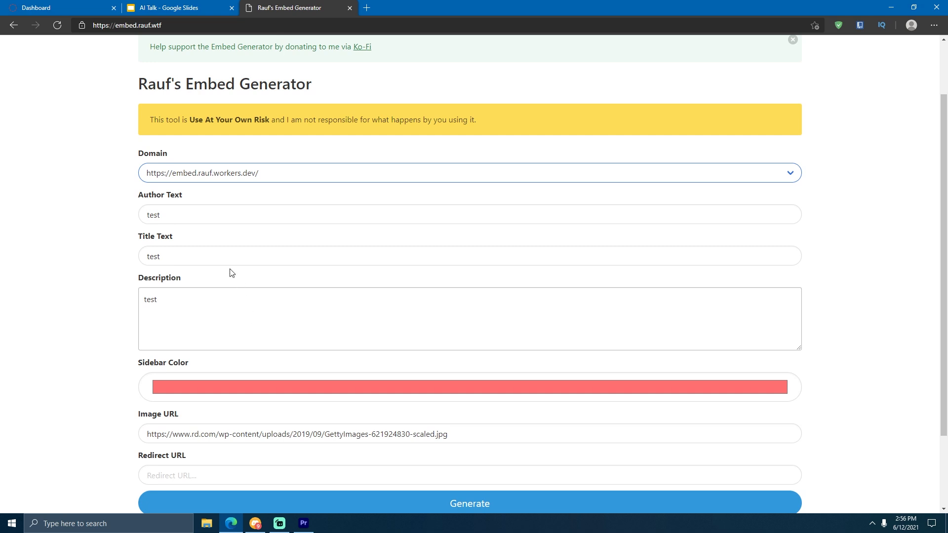
{"action": "left_click", "coordinate": [469, 171]}
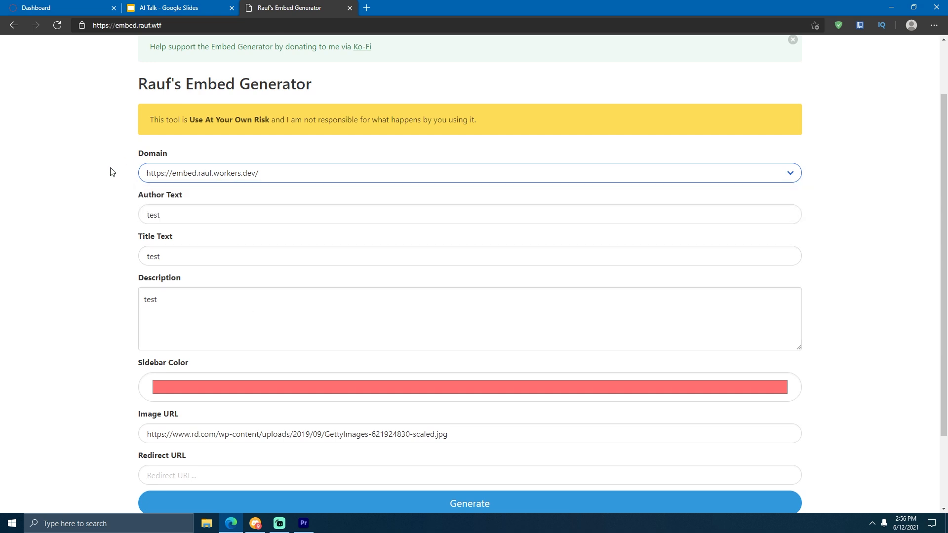
{"action": "left_click", "coordinate": [469, 504]}
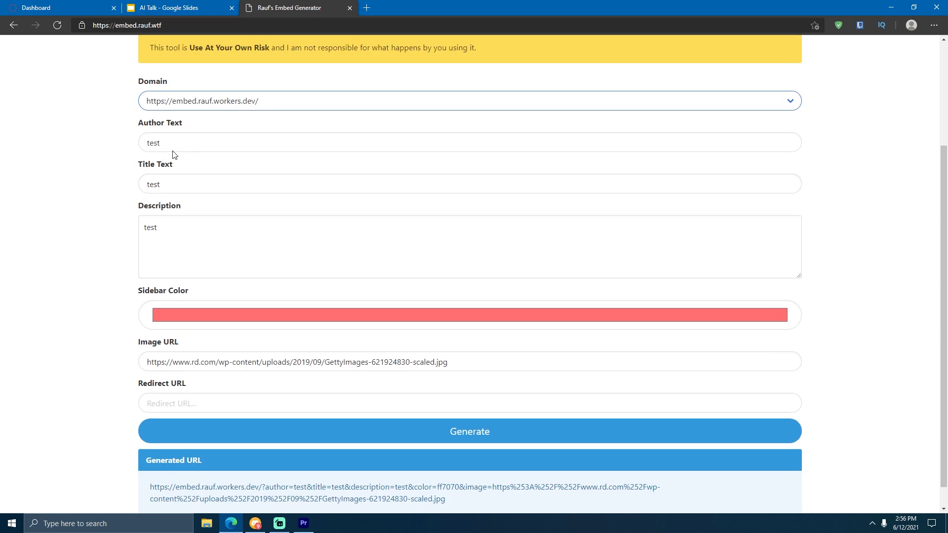
{"action": "mouse_move", "coordinate": [132, 167]}
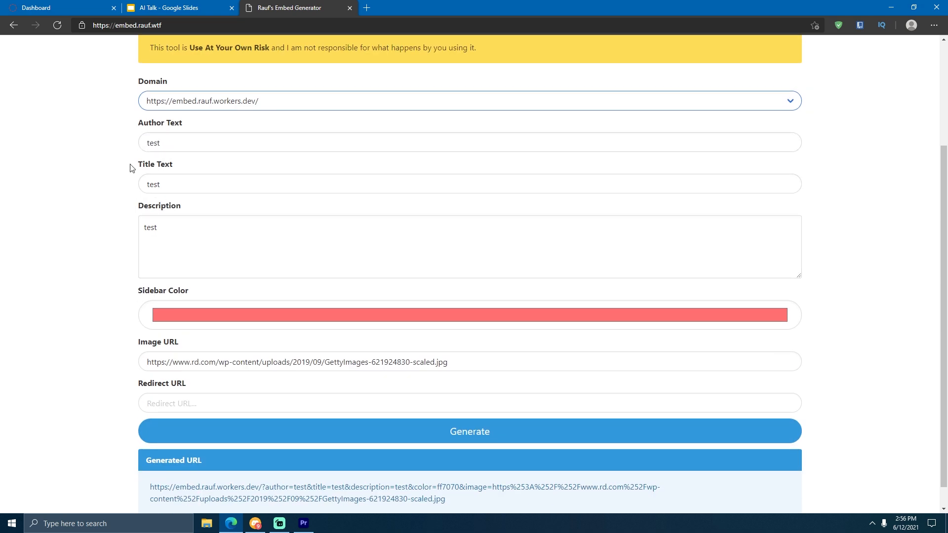
{"action": "double_click", "coordinate": [153, 184]}
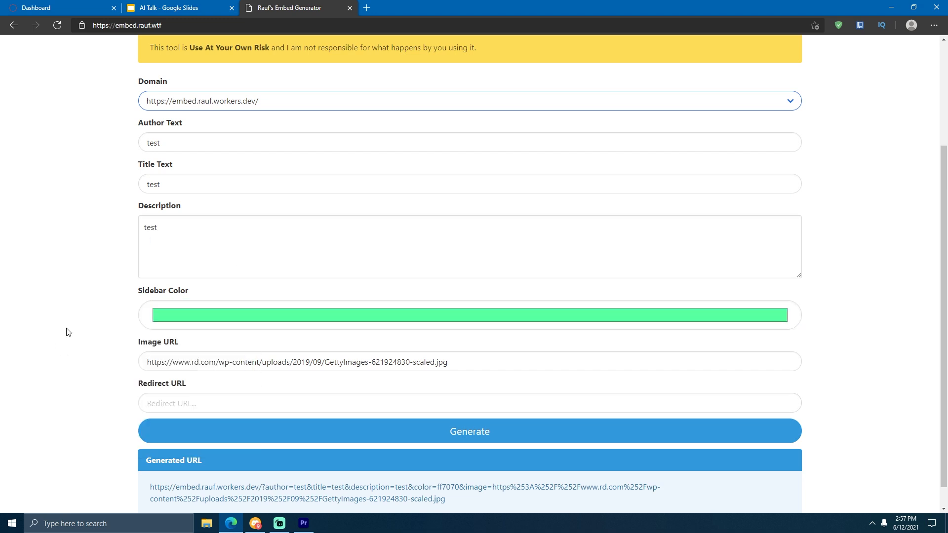
{"action": "scroll", "scroll_direction": "down", "scroll_amount": 3}
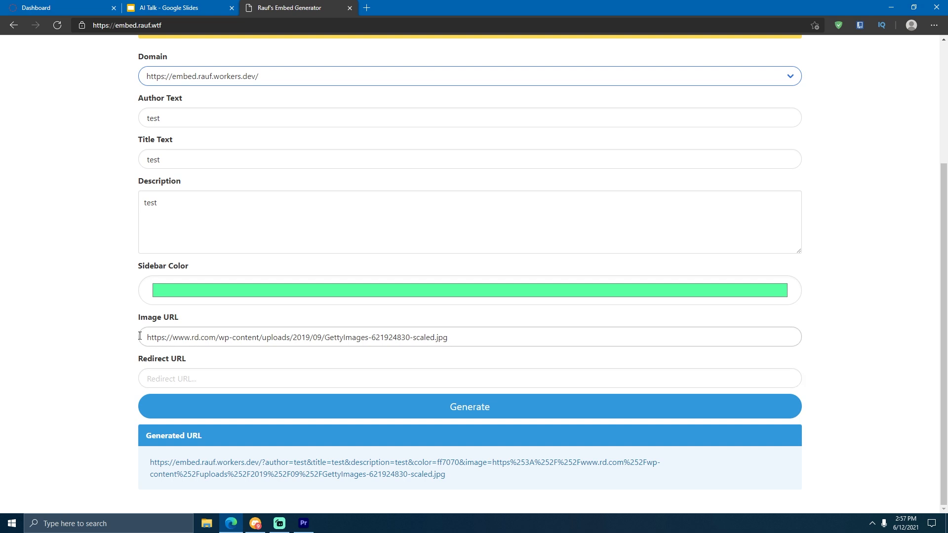
{"action": "left_click", "coordinate": [445, 337]}
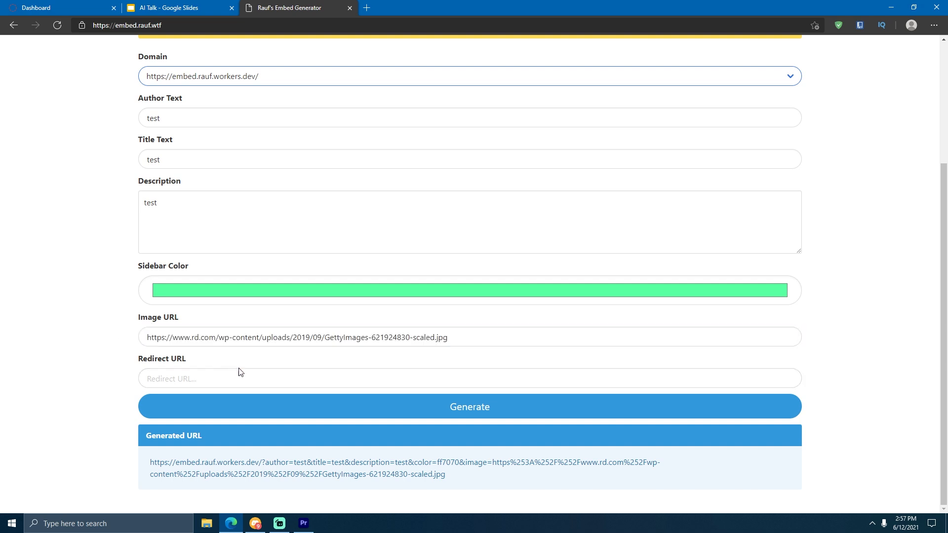
{"action": "double_click", "coordinate": [162, 358]}
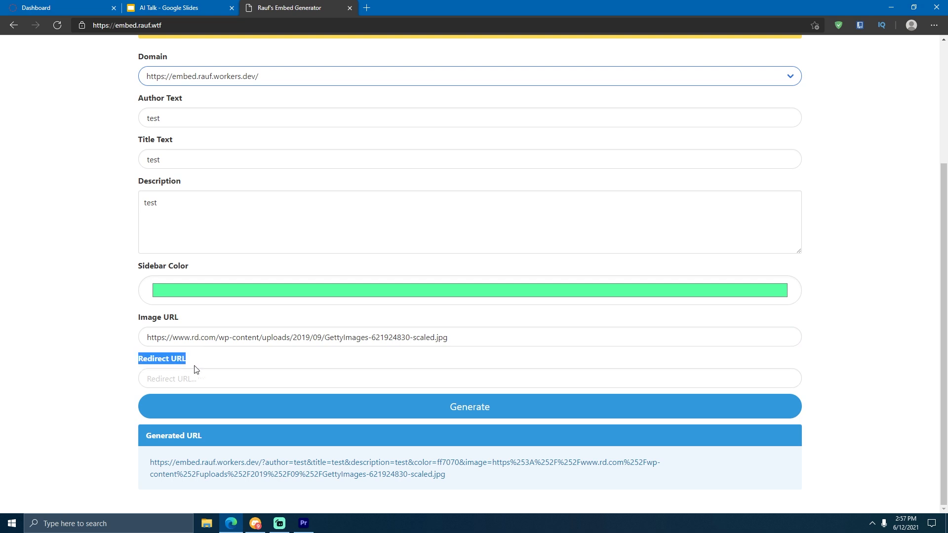
{"action": "left_click", "coordinate": [470, 407]}
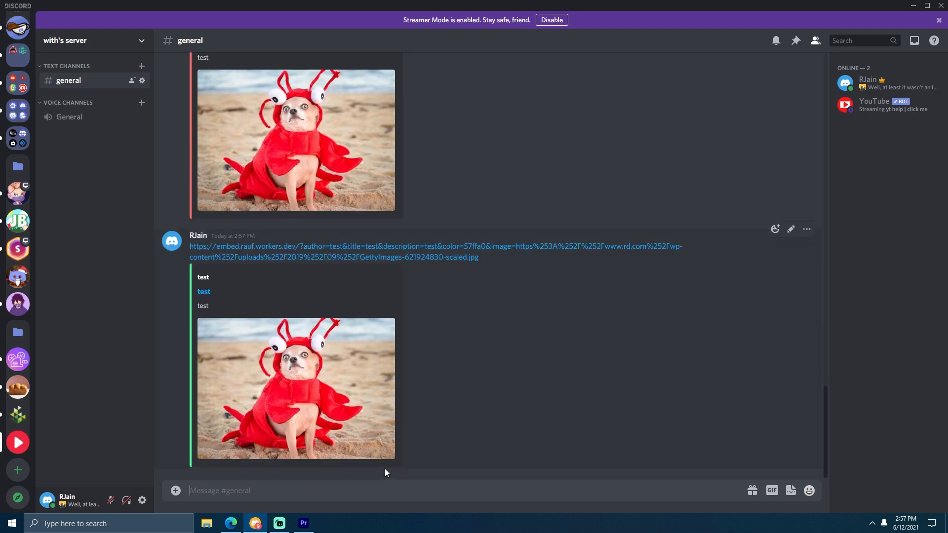
{"action": "mouse_move", "coordinate": [301, 389]}
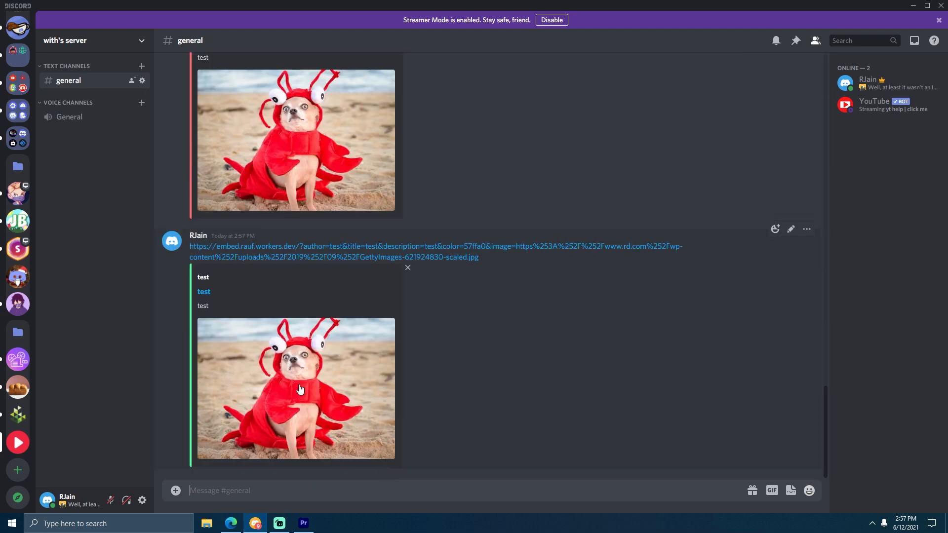
{"action": "mouse_move", "coordinate": [255, 522]}
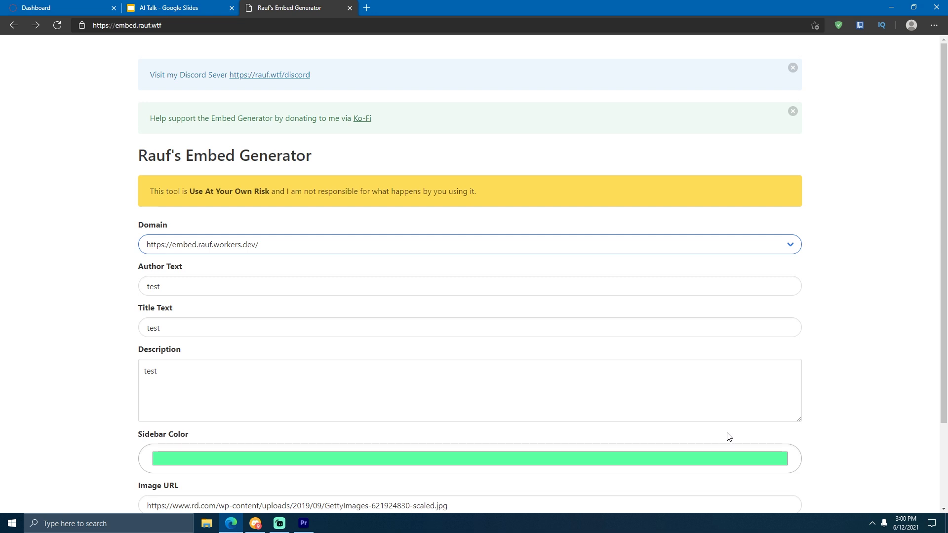
{"action": "left_click", "coordinate": [255, 523]}
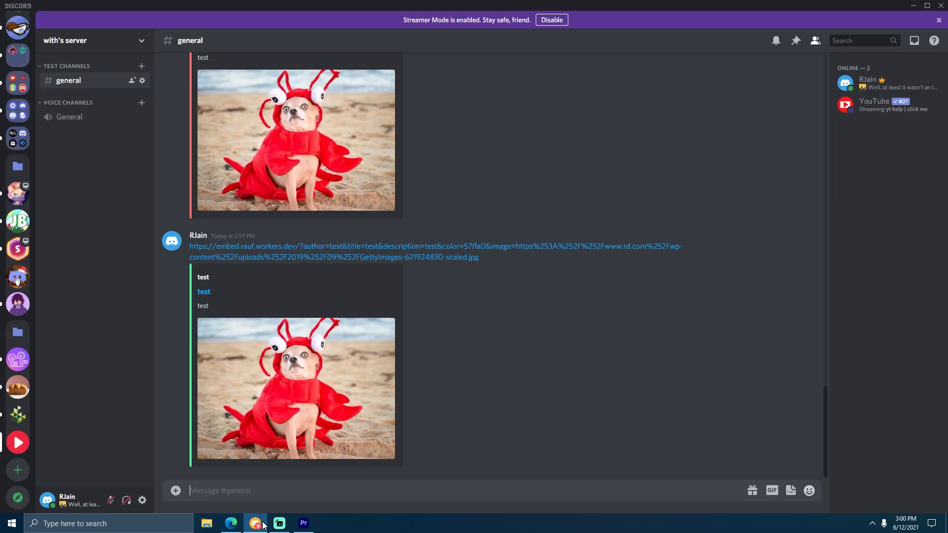
{"action": "mouse_move", "coordinate": [441, 271]}
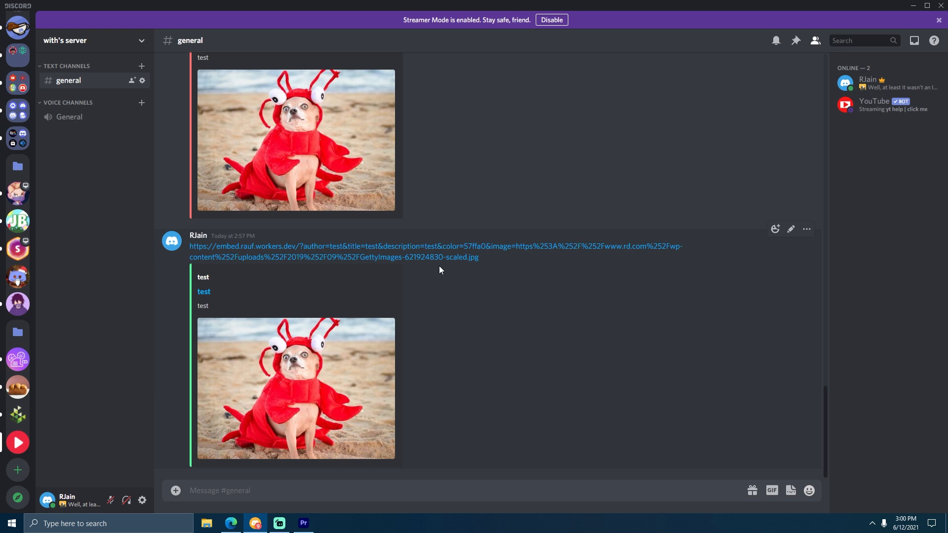
{"action": "mouse_move", "coordinate": [249, 247]}
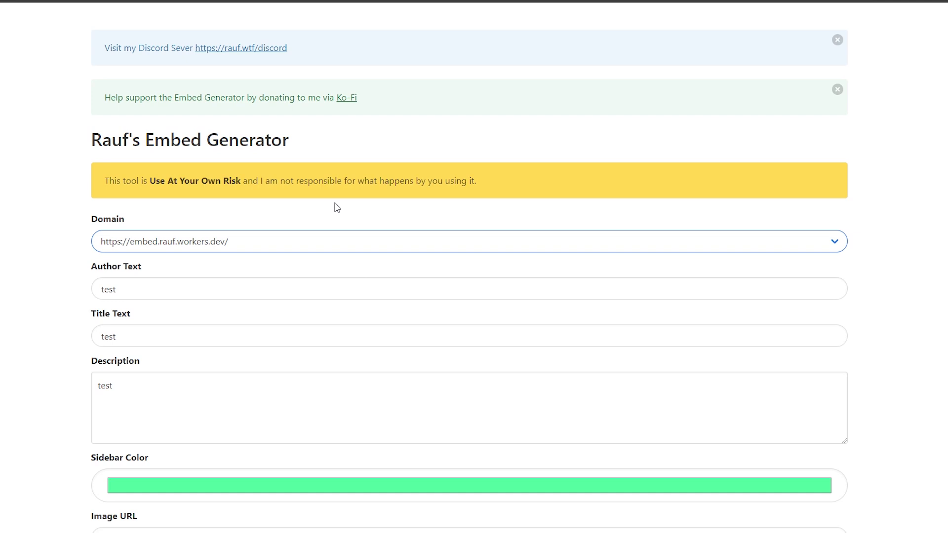
{"action": "mouse_move", "coordinate": [217, 239]}
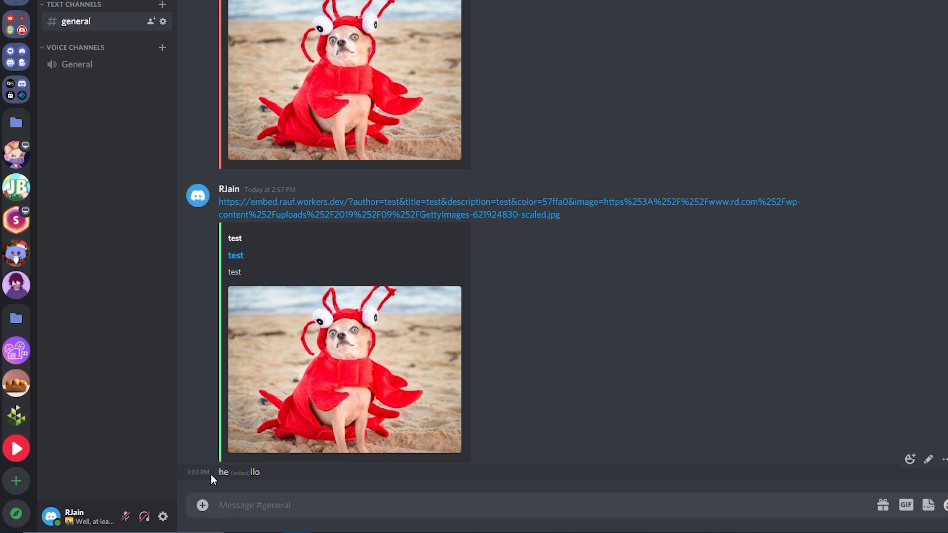
{"action": "mouse_move", "coordinate": [249, 478]}
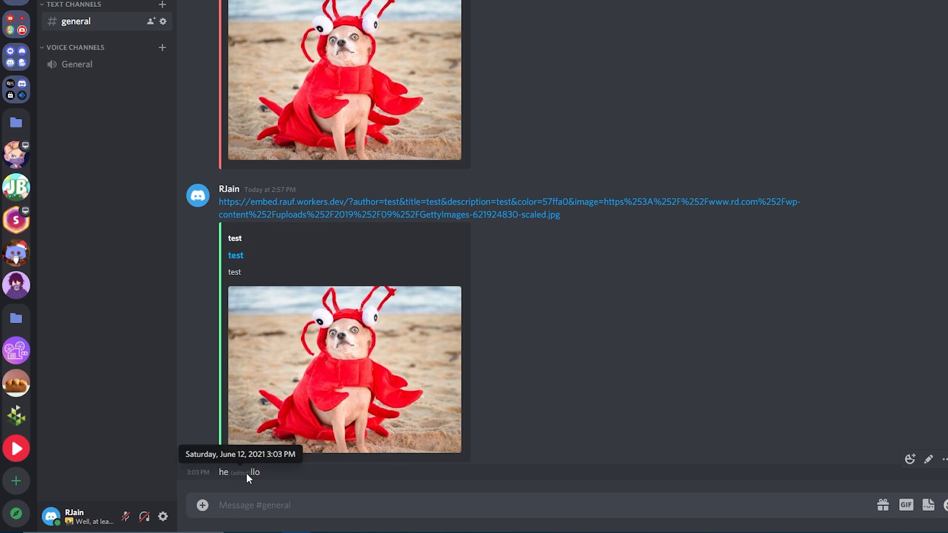
{"action": "mouse_move", "coordinate": [205, 475]}
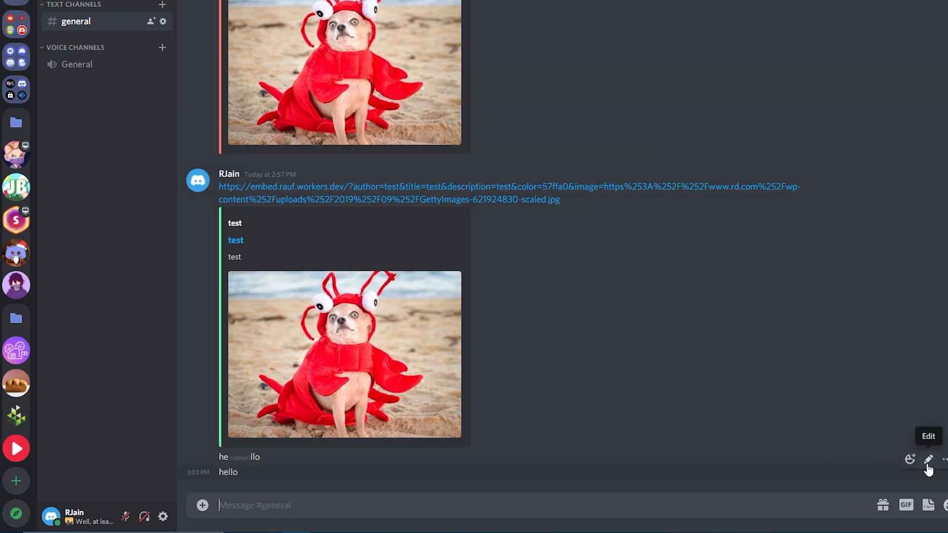
- Open the 'hello' message for editing, then leave edit mode without changing it
{"action": "left_click", "coordinate": [930, 460]}
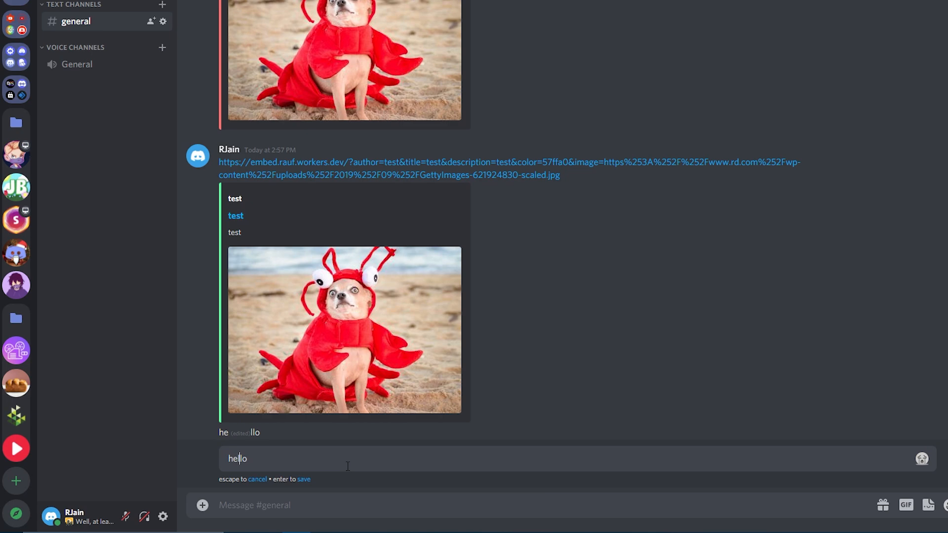
{"action": "key", "text": "Enter"}
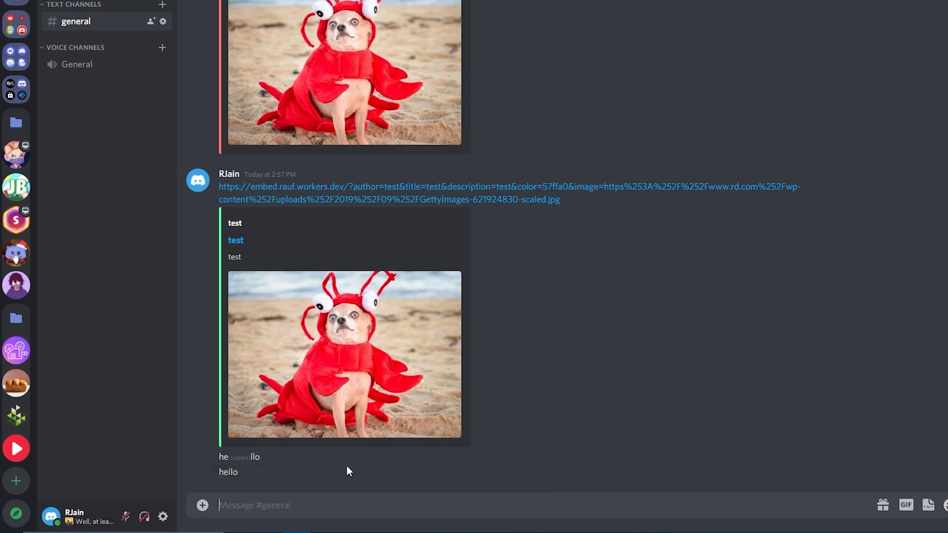